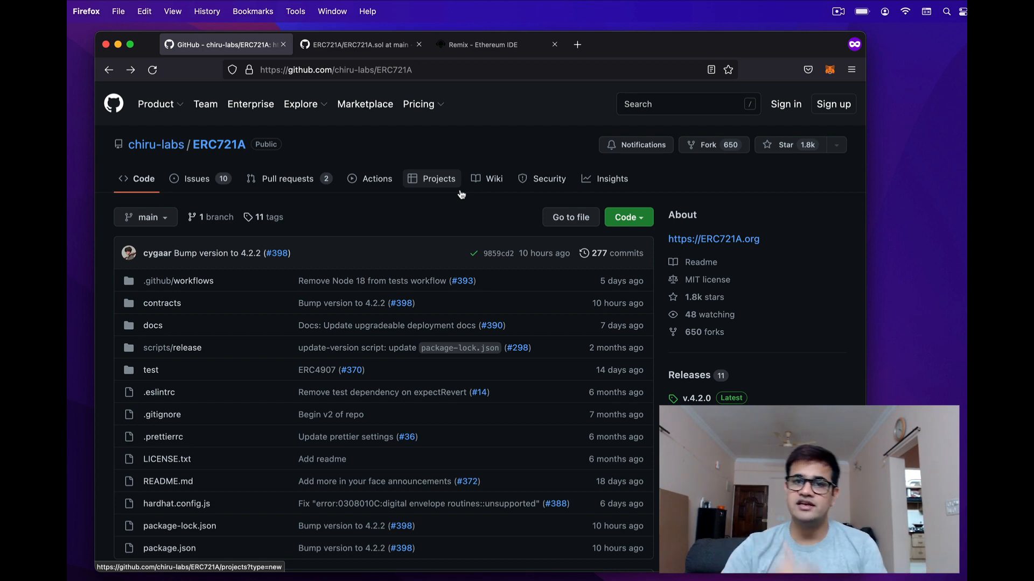
Step: Scroll the ERC721A README past the gas table to the Installation and Usage sections
scroll("down", 3)
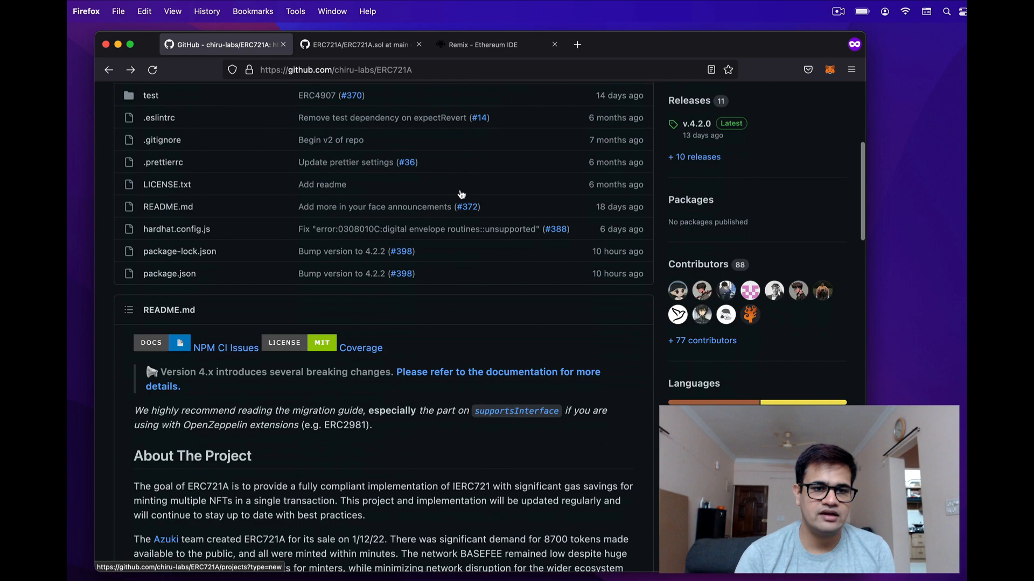
scroll("down", 3)
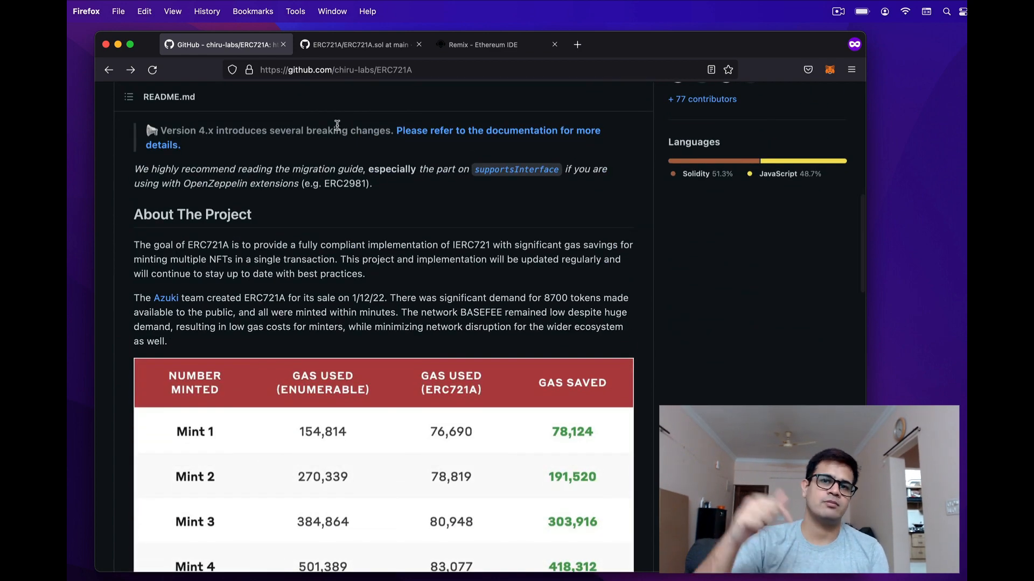
scroll("down", 3)
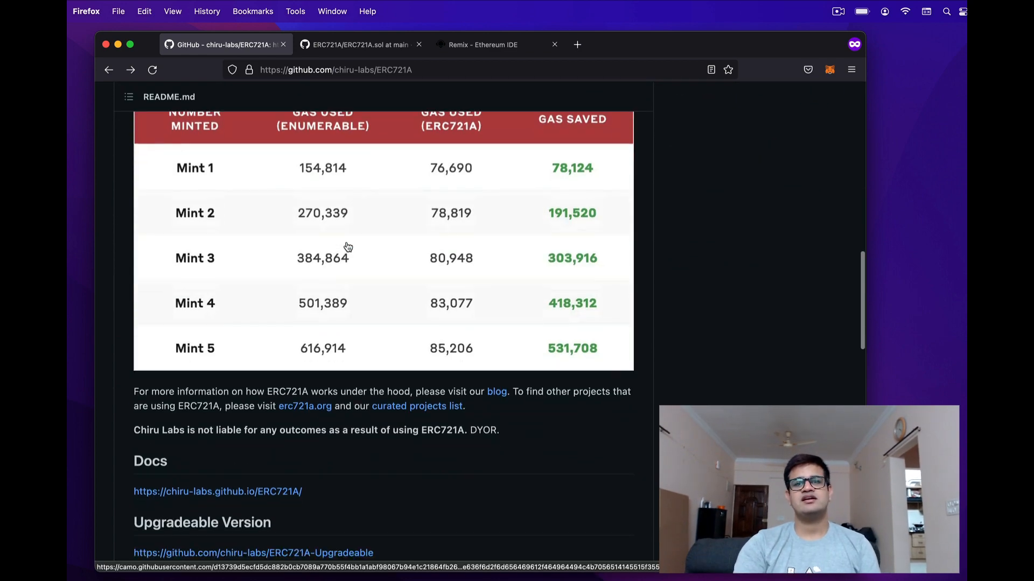
scroll("down", 3)
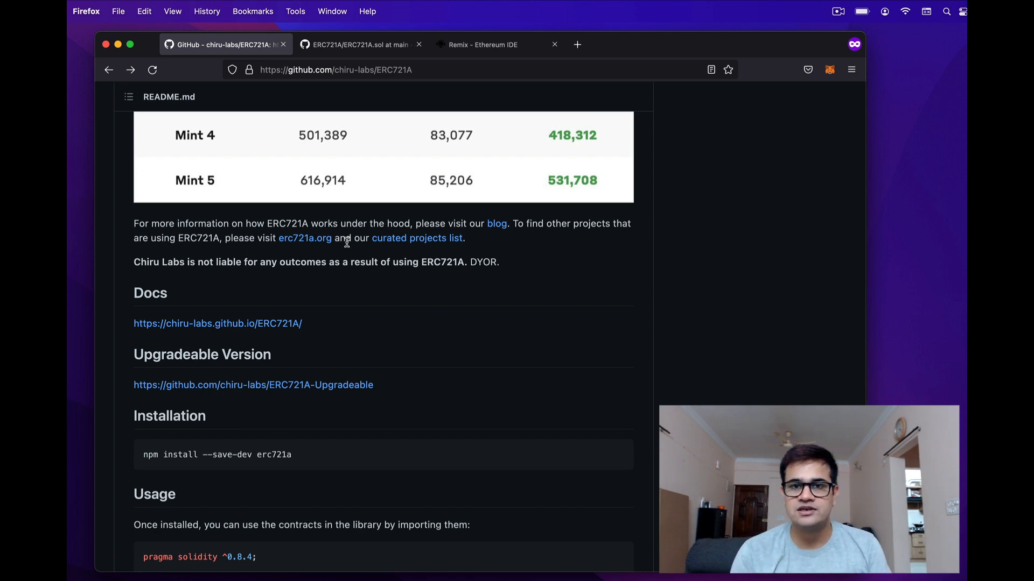
scroll("down", 3)
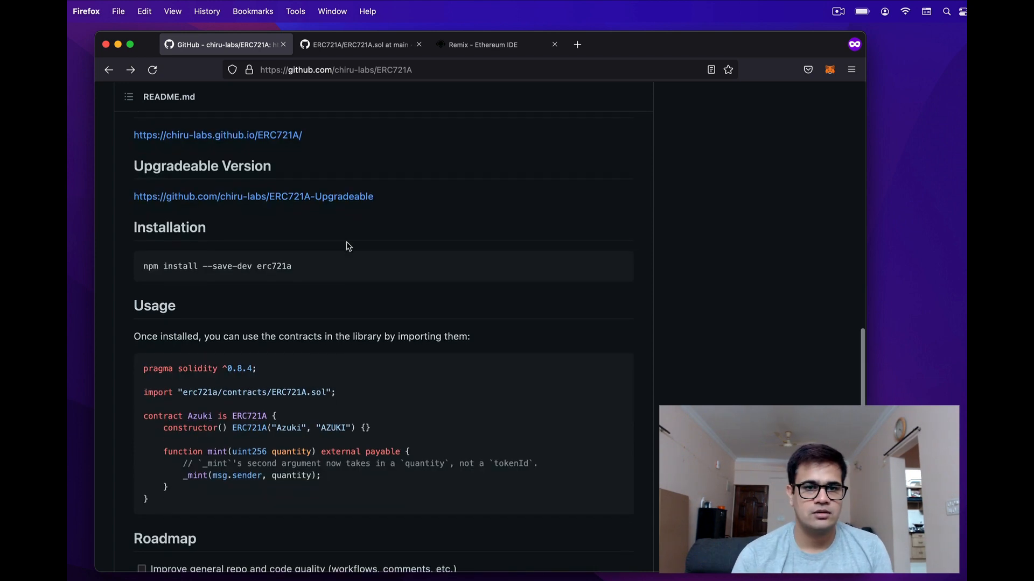
mouse_move(389, 439)
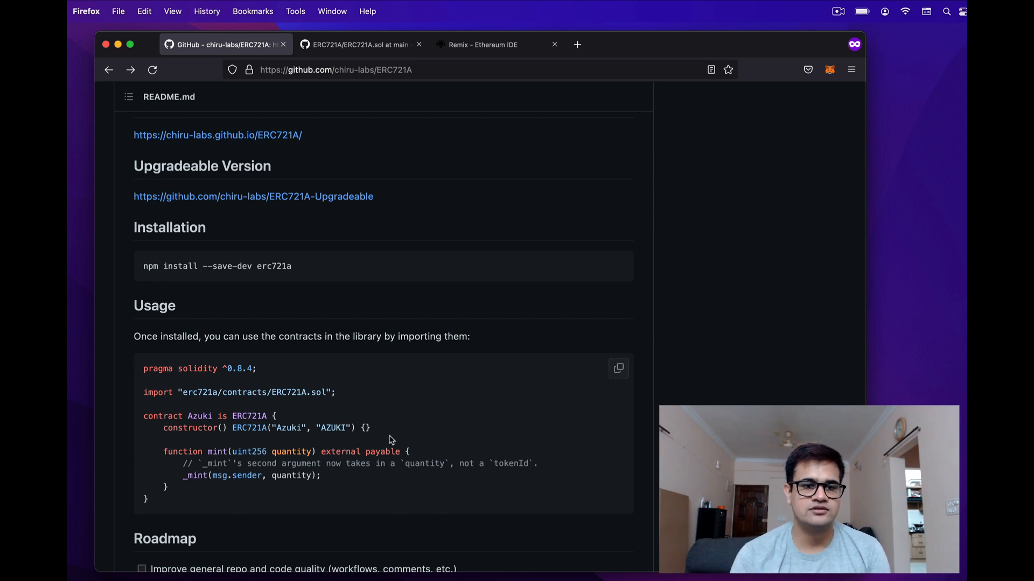
mouse_move(640, 412)
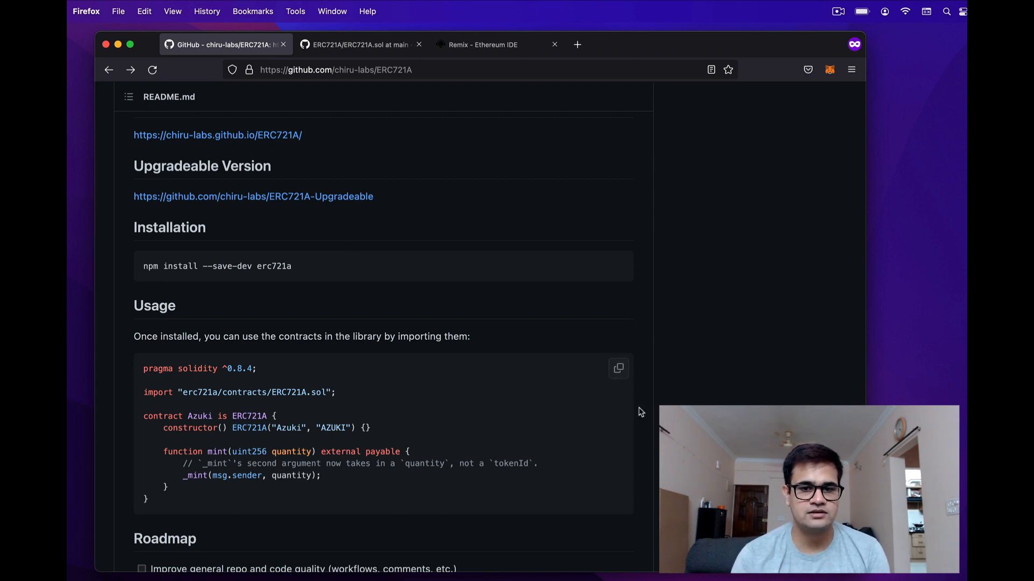
Step: In FreeMintToken.sol, highlight the ERC721A parent, the USER_LIMIT constant and mint's require checks
left_click(489, 45)
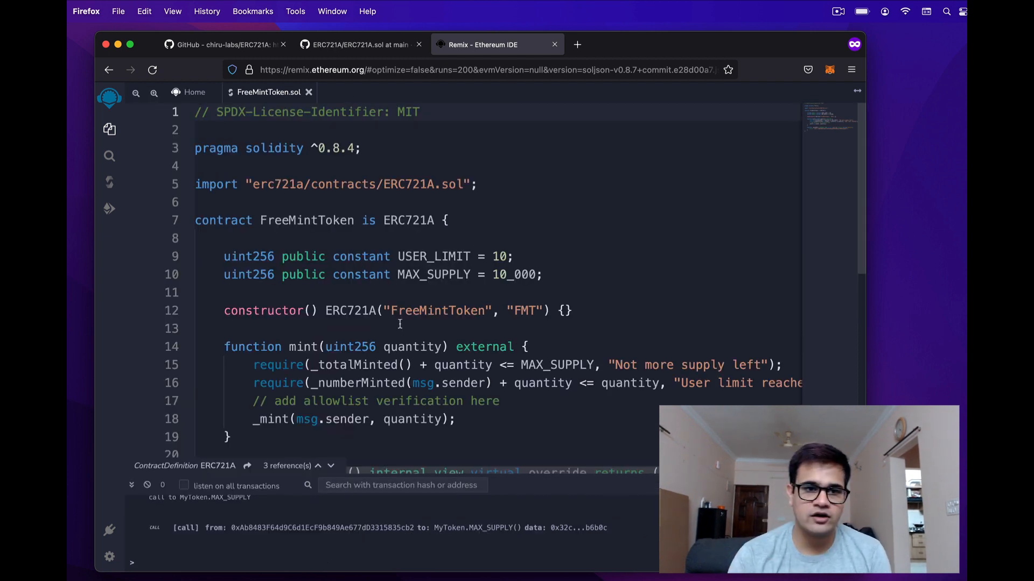
double_click(307, 220)
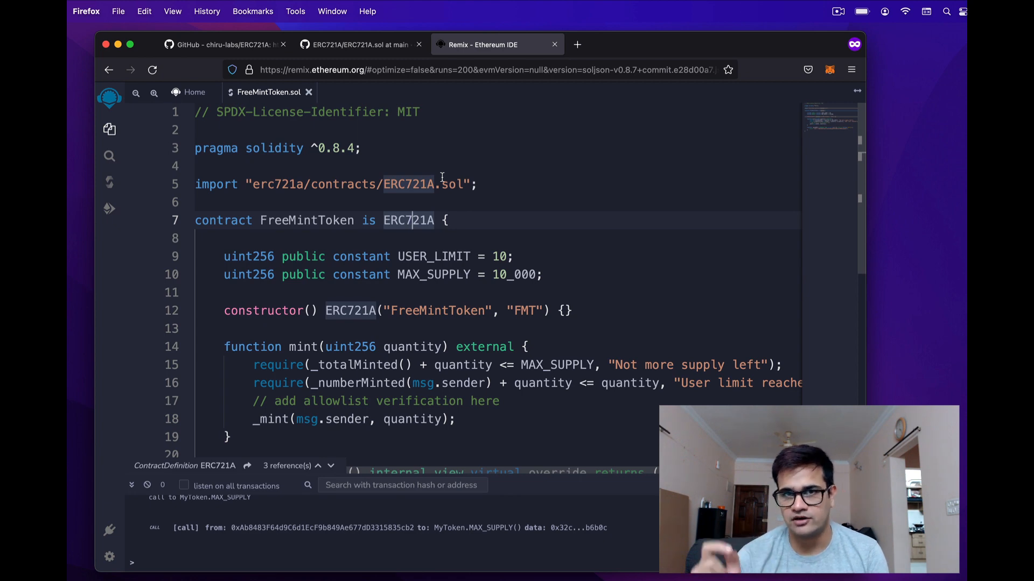
scroll("down", 3)
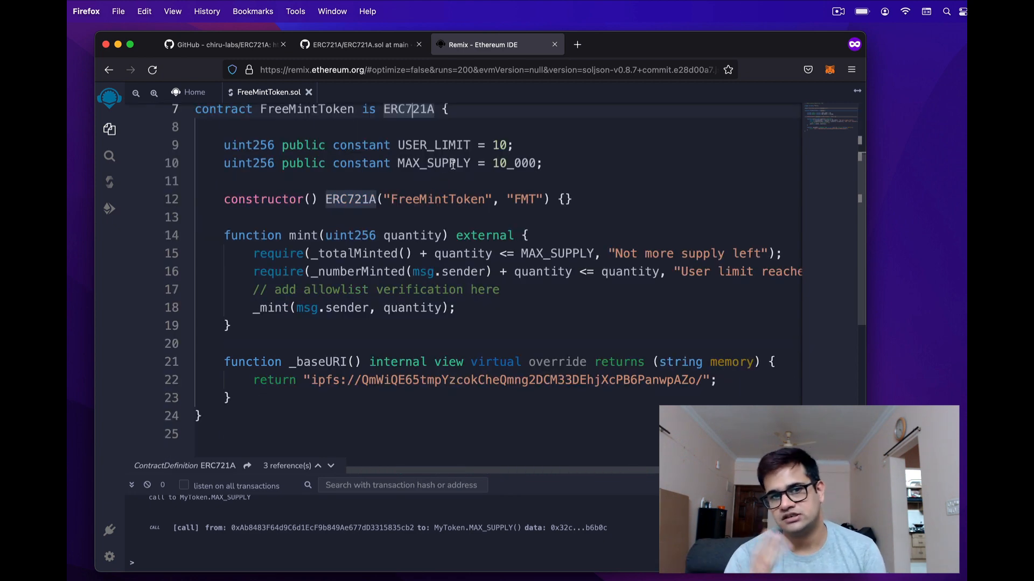
double_click(433, 146)
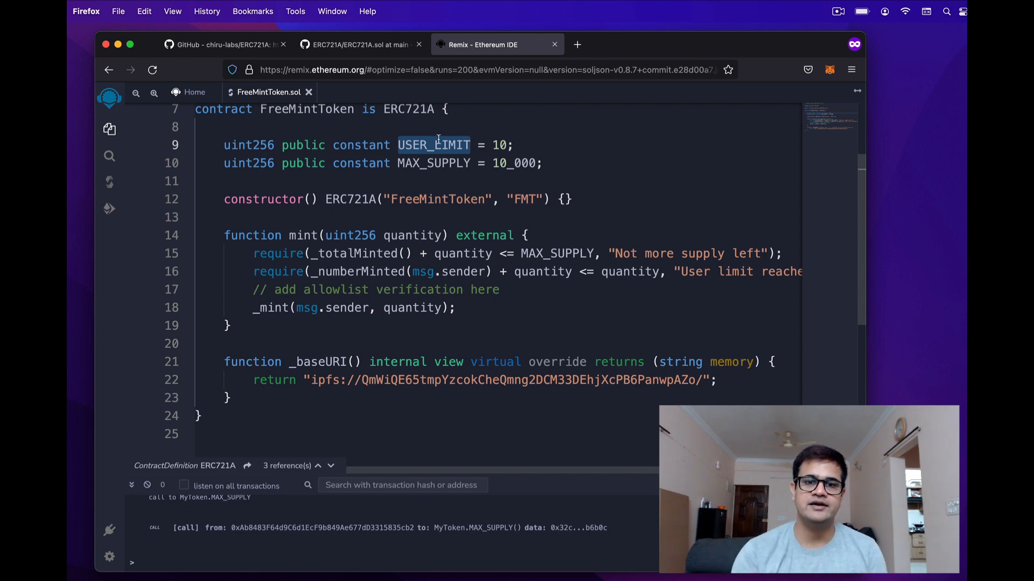
mouse_move(491, 155)
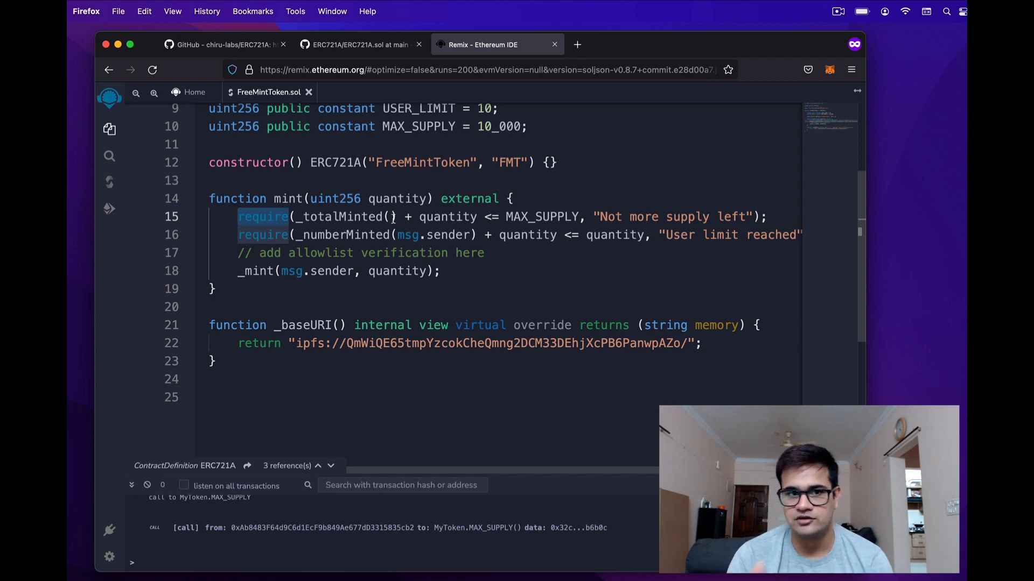
double_click(341, 217)
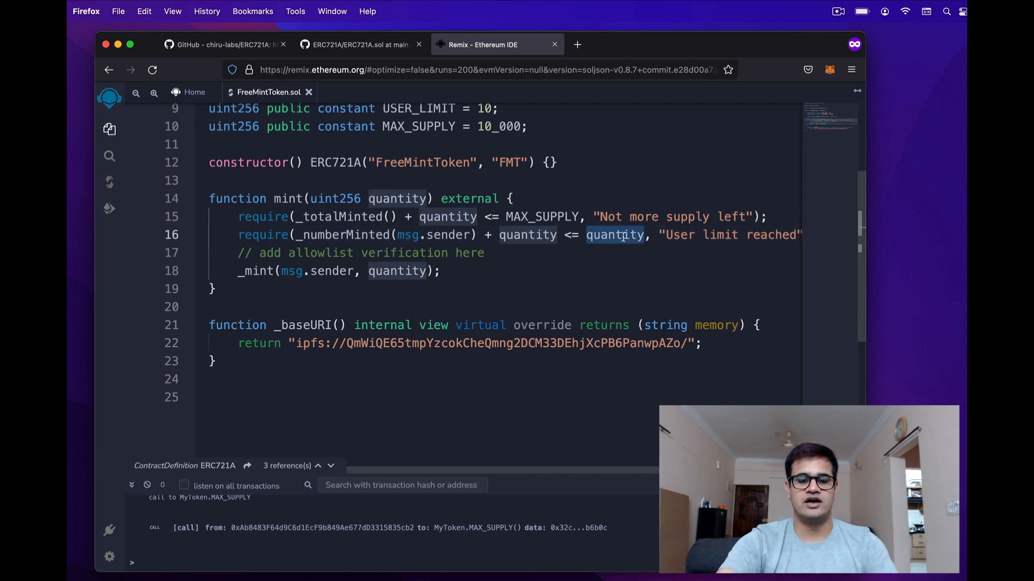
Step: Replace the second 'quantity' in line 16's require statement with USER_LIMIT
type("USER_LIMIT")
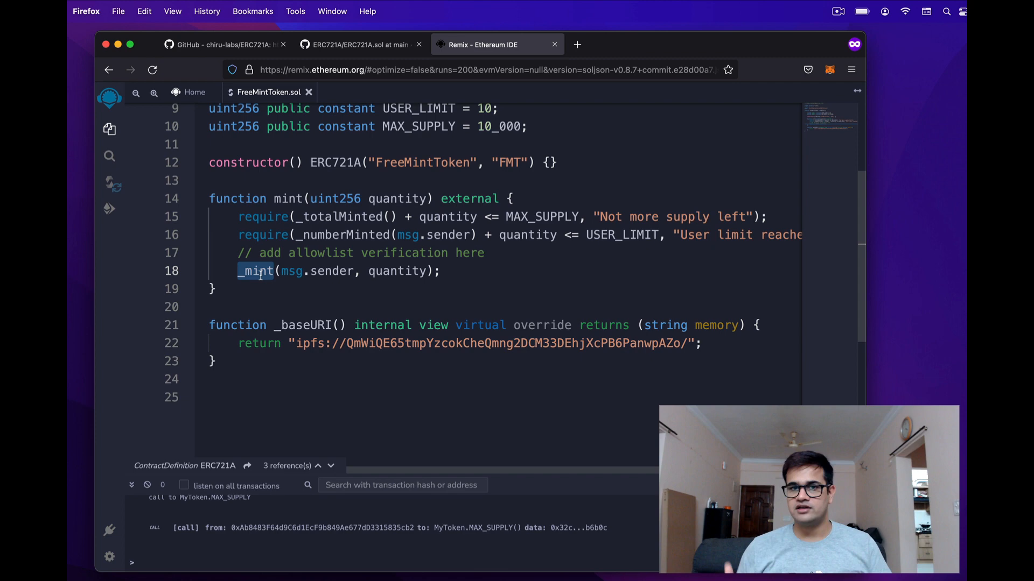
scroll("down", 3)
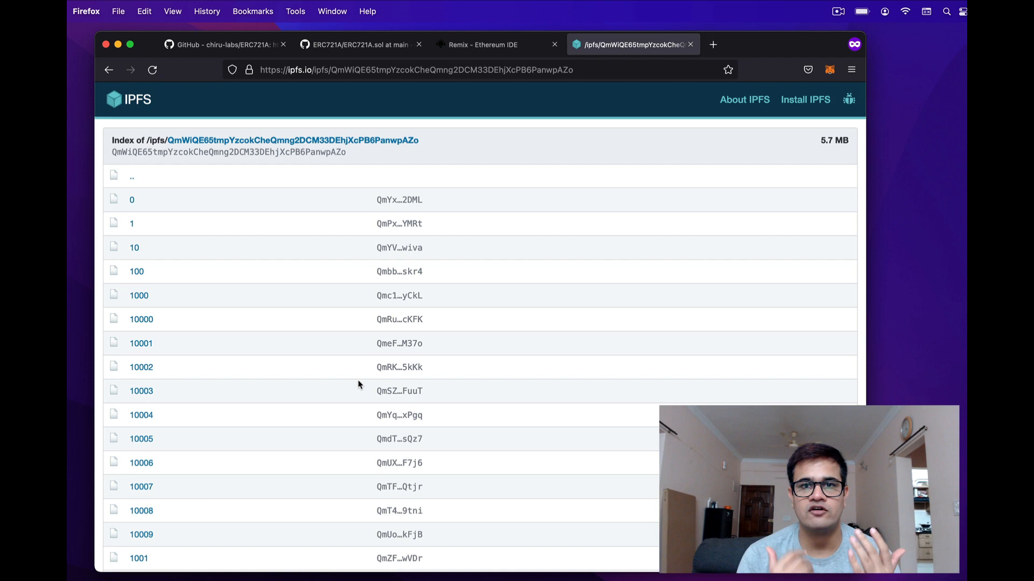
mouse_move(135, 209)
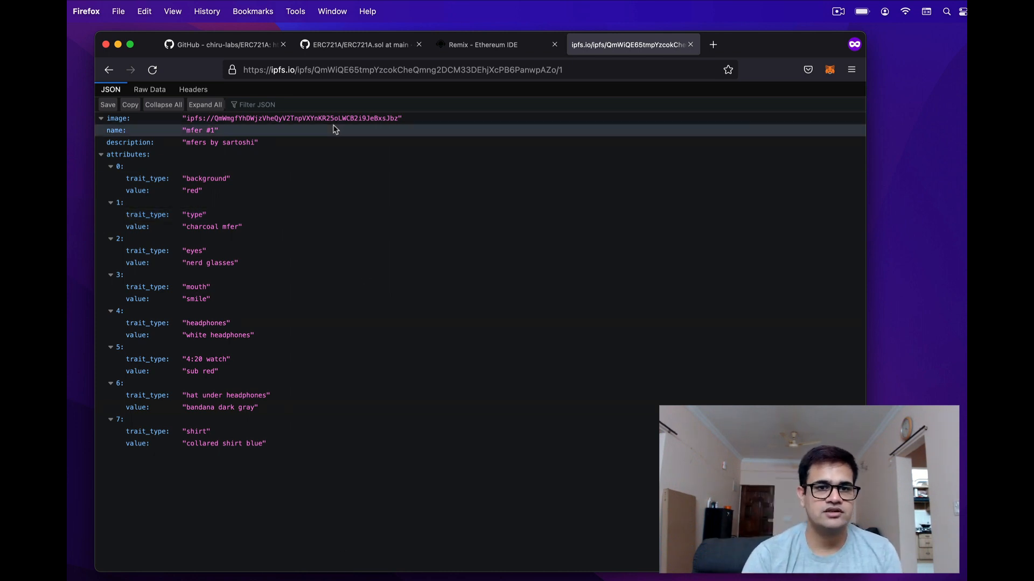
Step: Select the image address in token 1's metadata, then return to the FreeMintToken contract
double_click(300, 118)
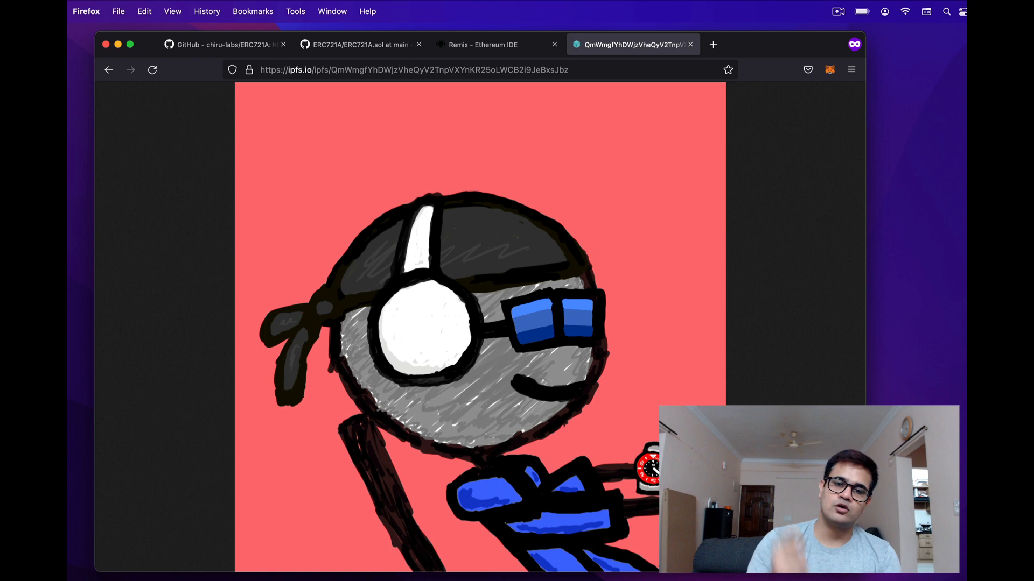
left_click(491, 45)
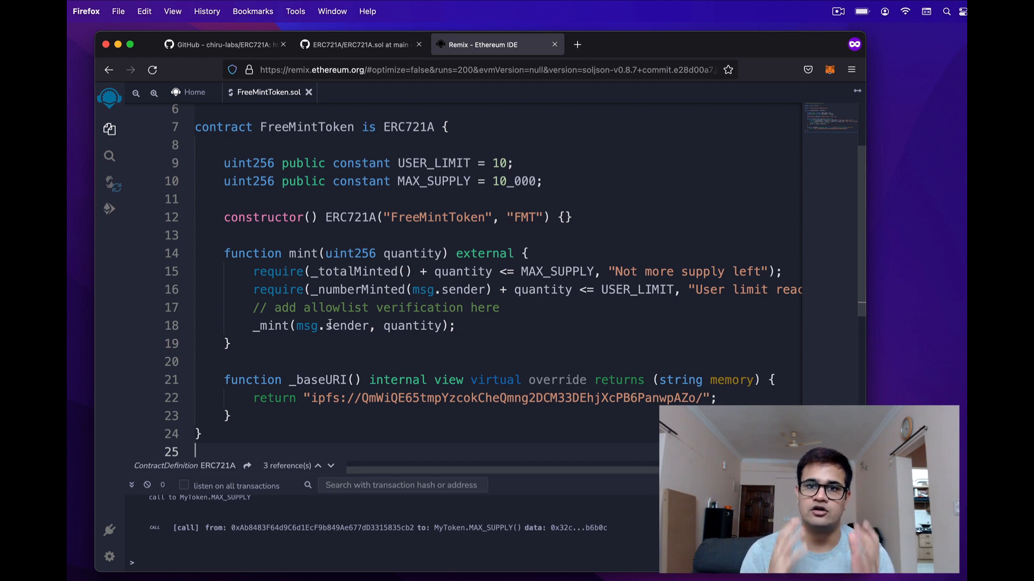
mouse_move(111, 186)
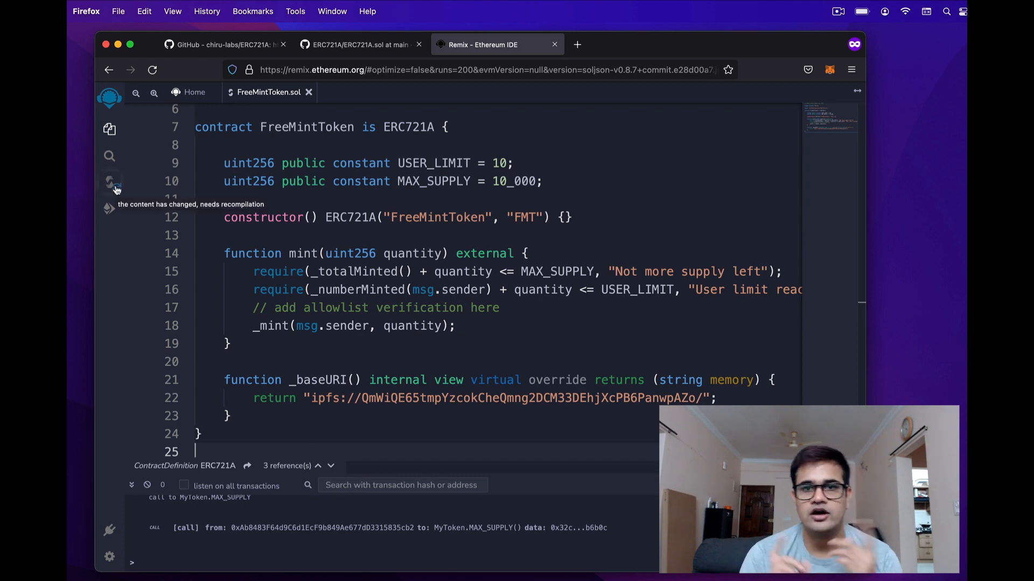
Step: Compile FreeMintToken.sol and connect Remix to MetaMask as the Injected Provider on Rinkeby
left_click(110, 182)
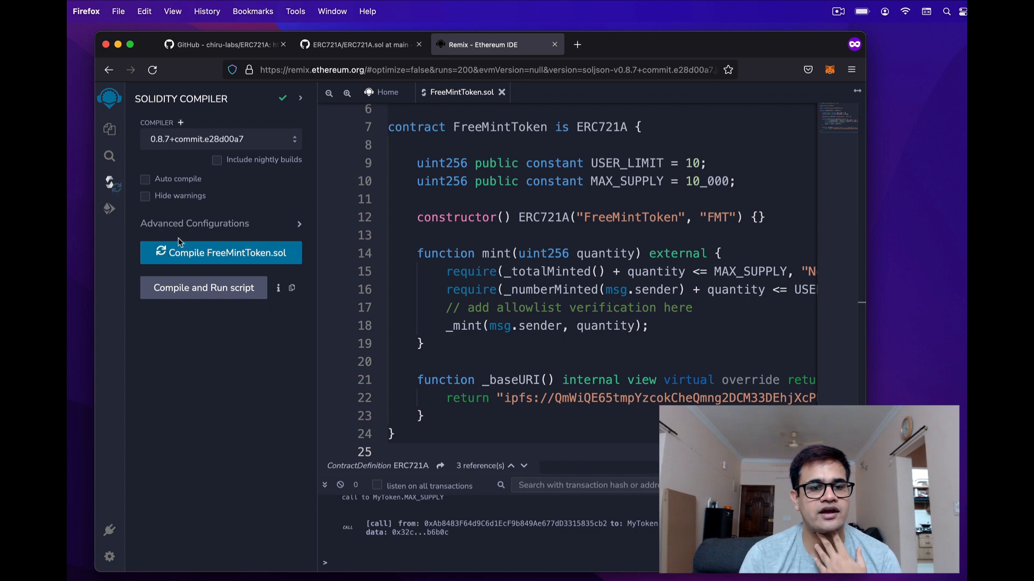
left_click(221, 252)
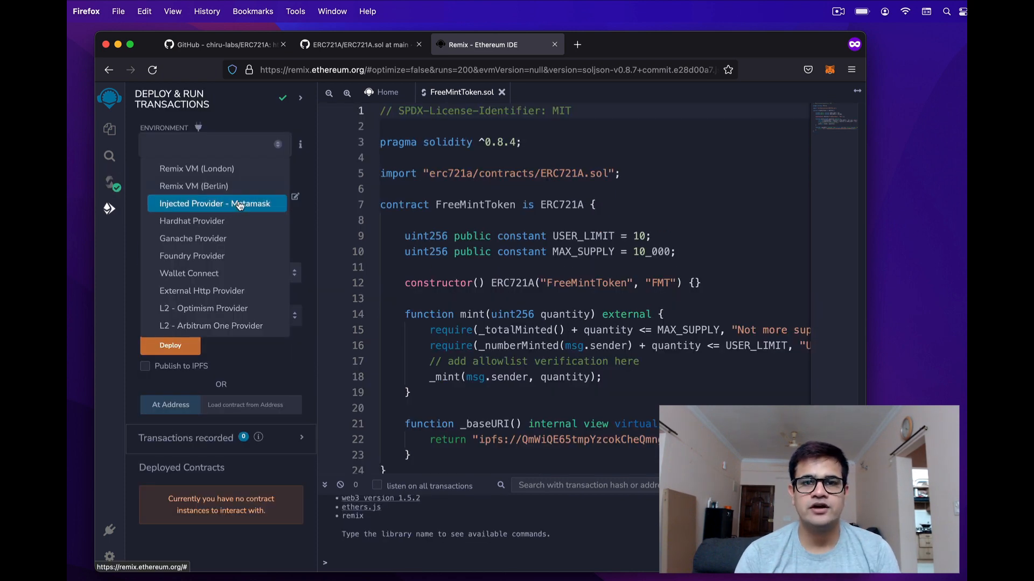
left_click(215, 203)
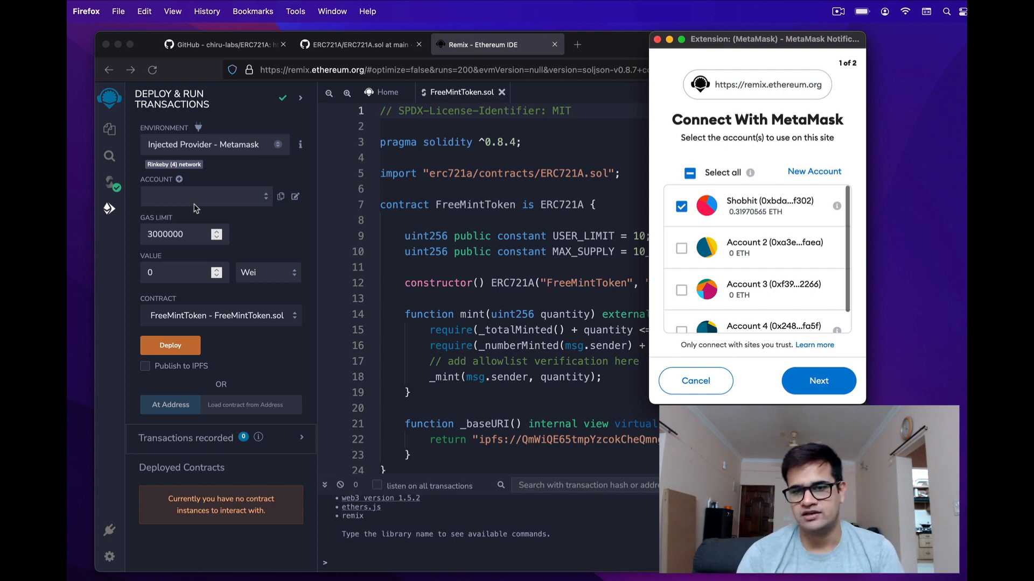
left_click(819, 381)
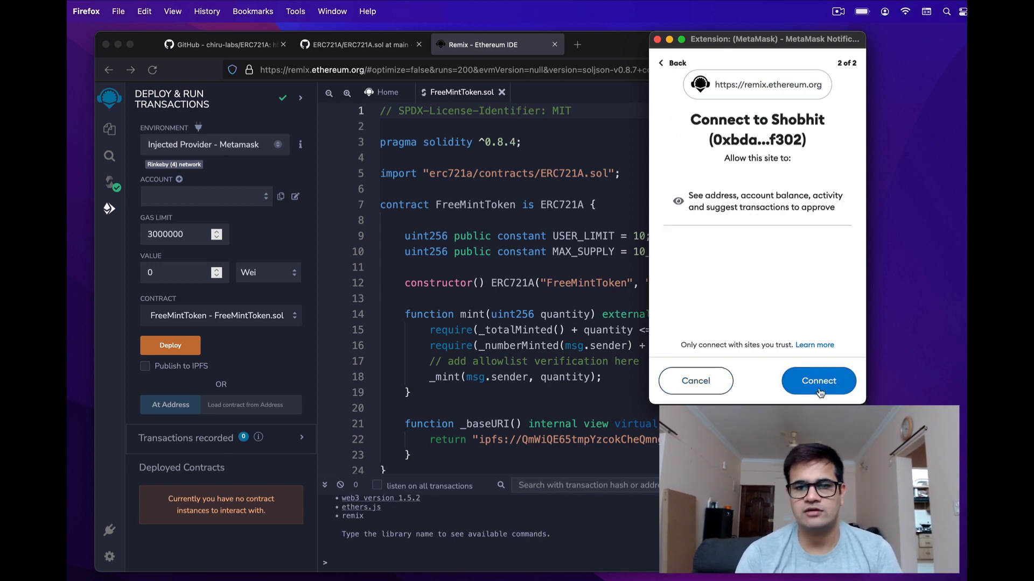
left_click(818, 381)
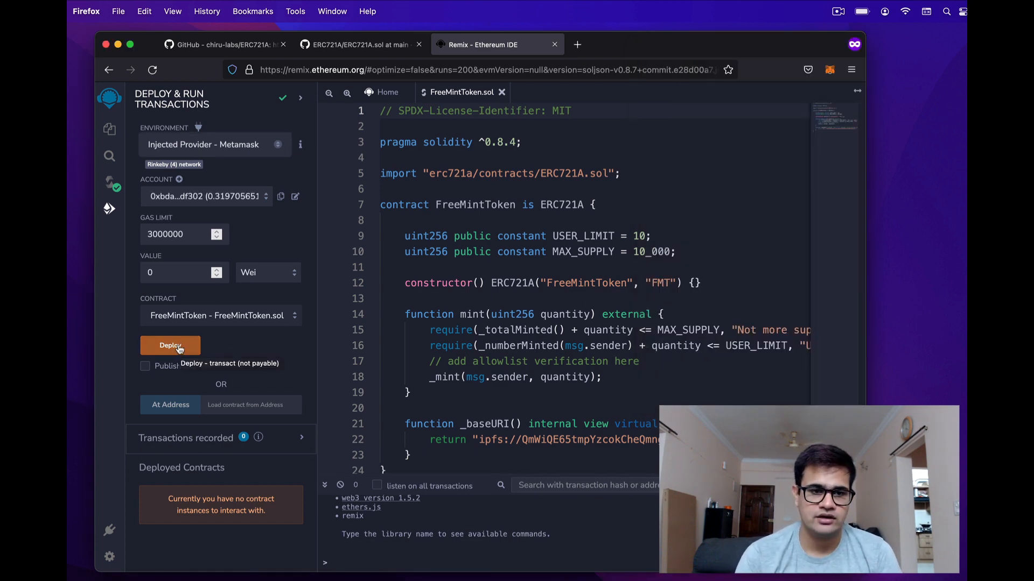
Step: Deploy FreeMintToken with MetaMask approval and view its creation transaction on Etherscan
left_click(170, 345)
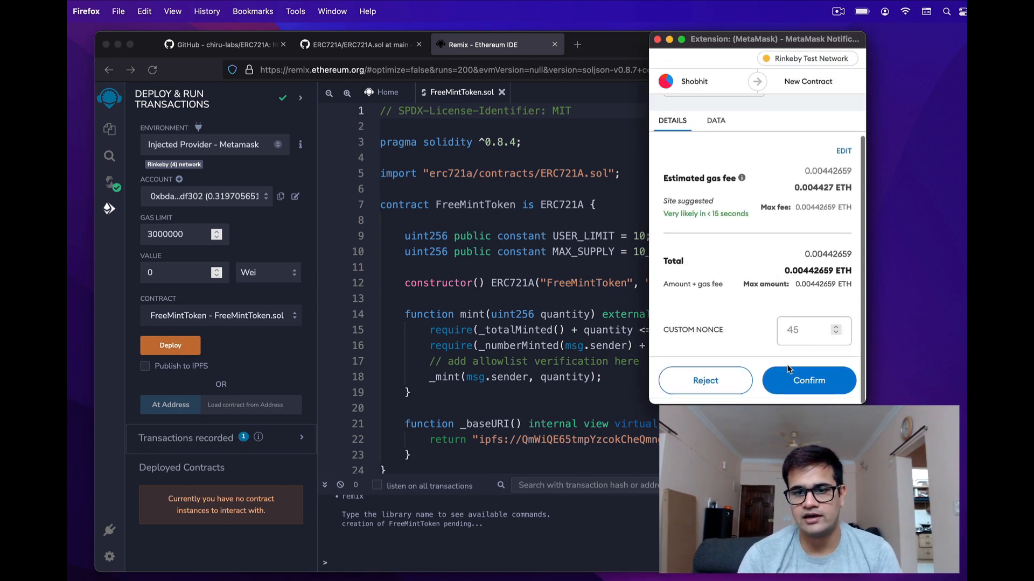
left_click(808, 381)
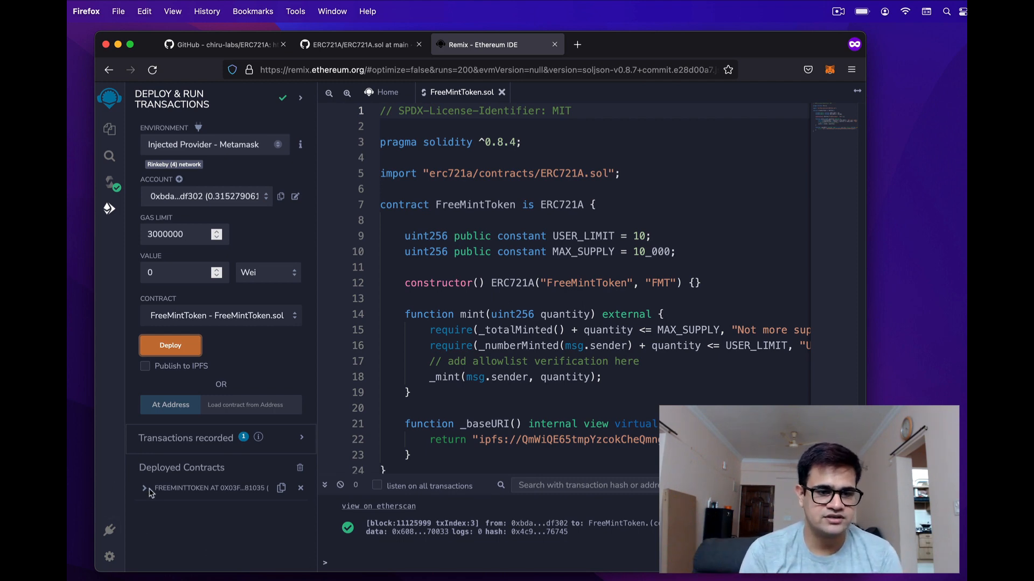
left_click(144, 488)
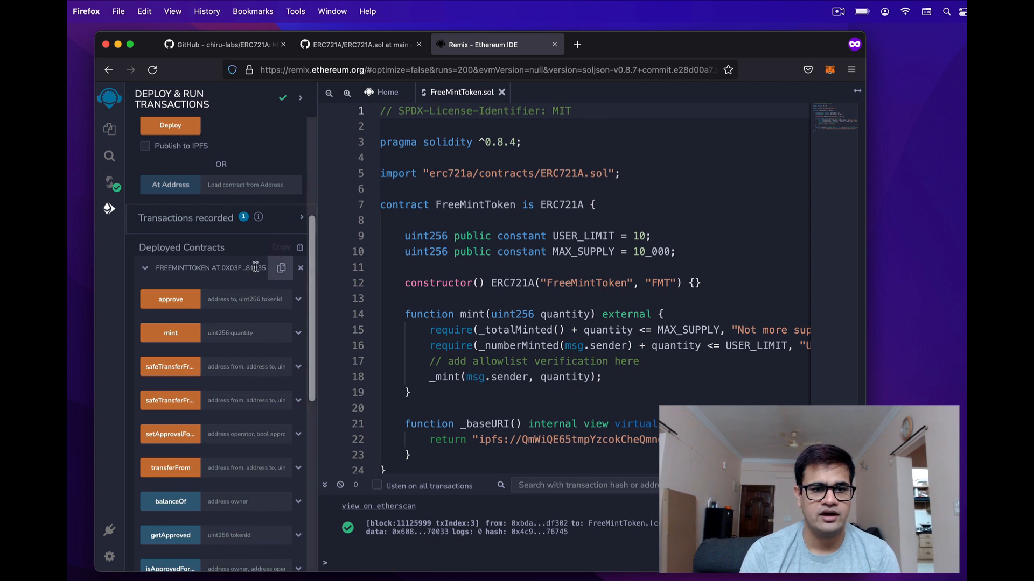
mouse_move(252, 277)
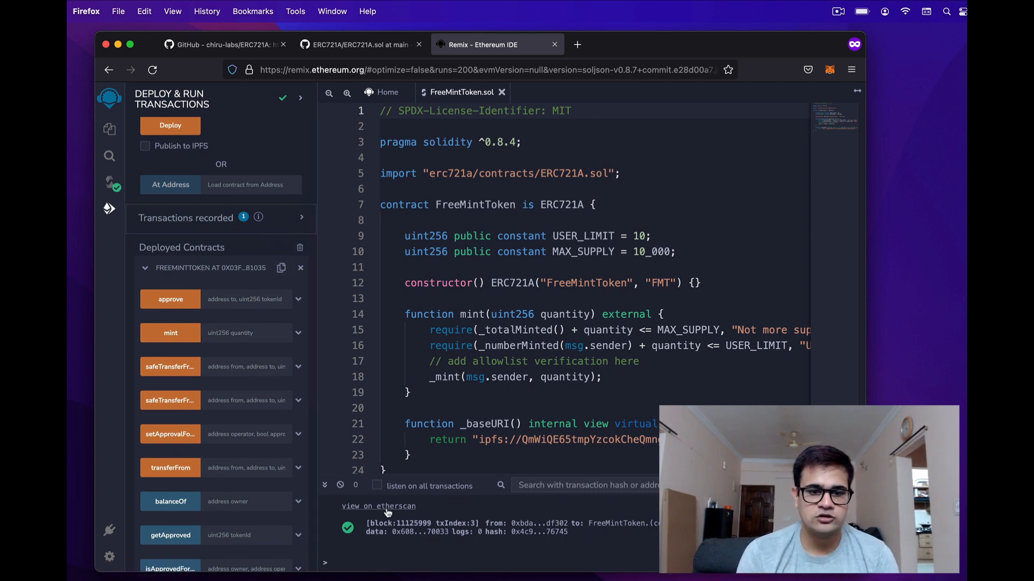
left_click(377, 506)
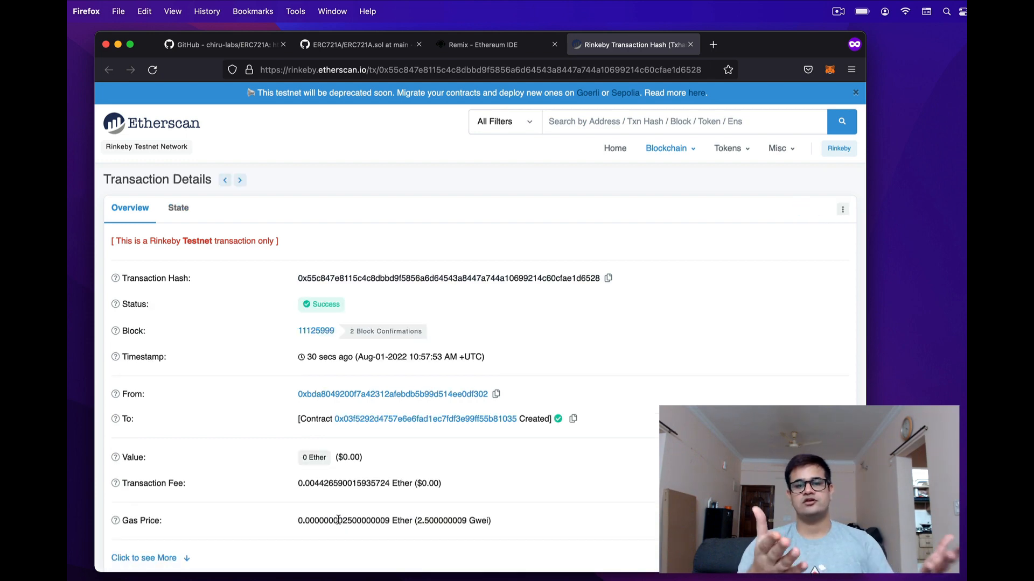
mouse_move(496, 292)
type("localhost:8080")
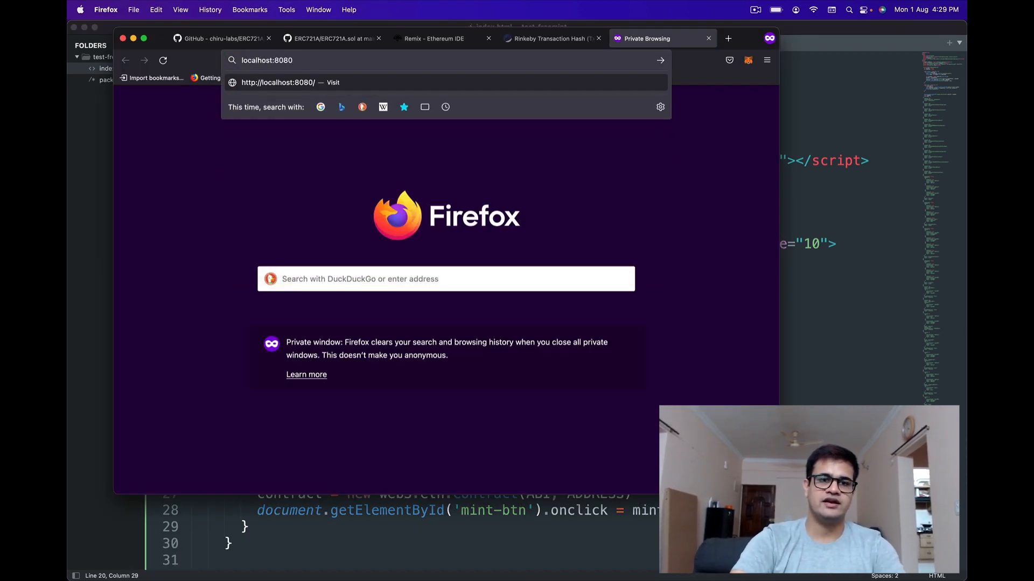
Step: Load the Freemint page at localhost:8080 and open its index.html source
key("Enter")
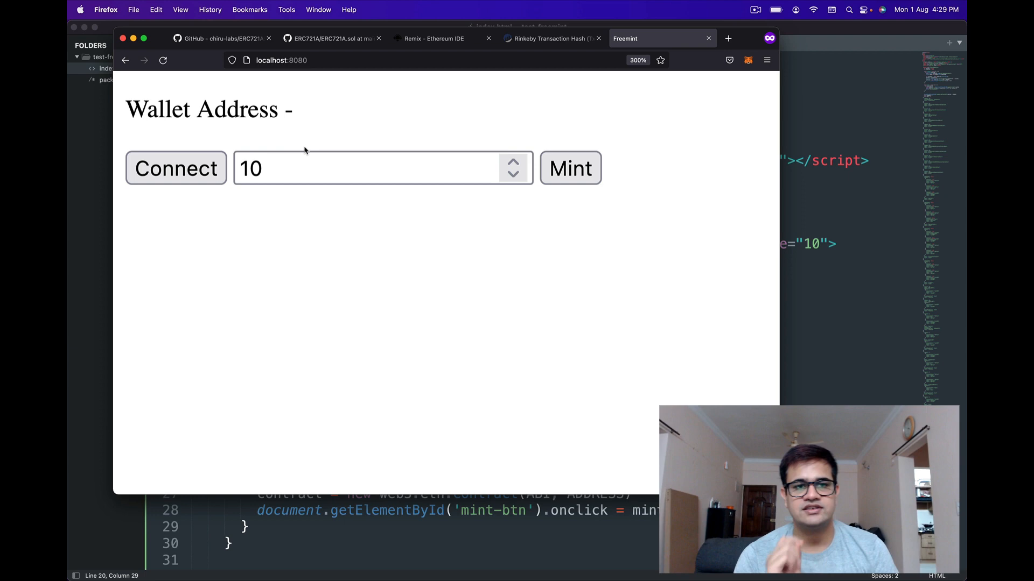
double_click(156, 110)
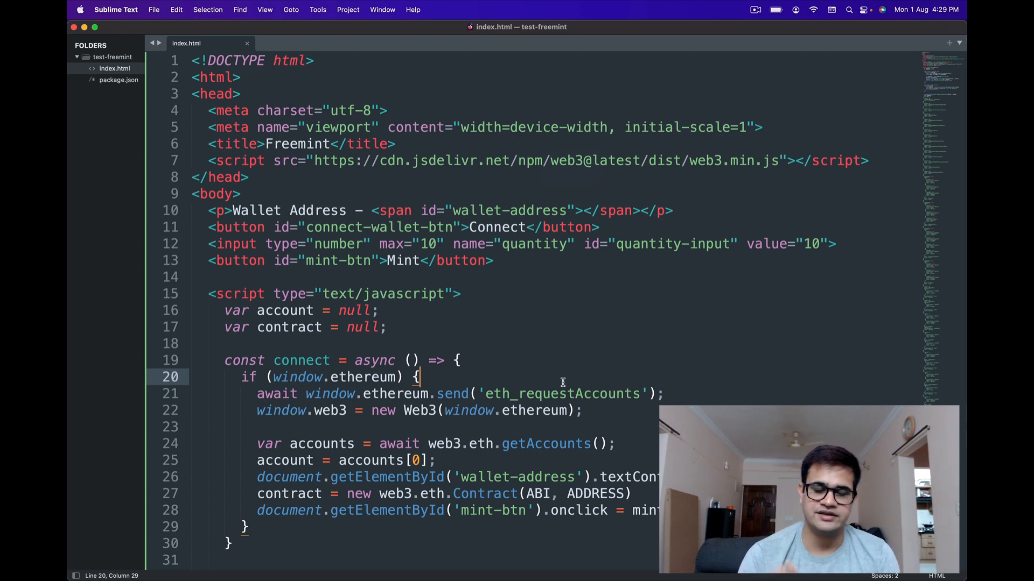
Step: Highlight window, document and contract usages in index.html's connect code, then return to Firefox
scroll("down", 3)
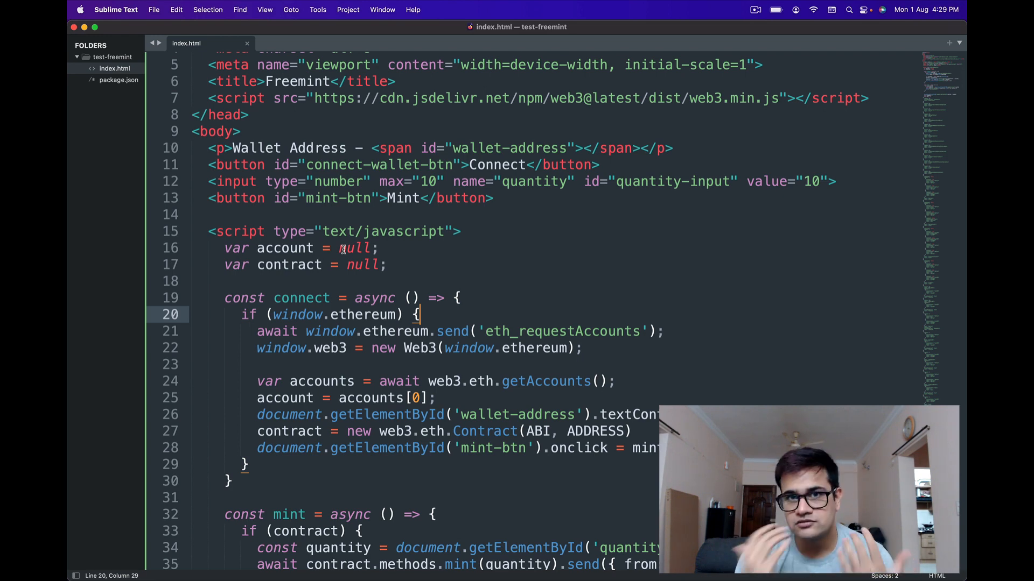
scroll("down", 3)
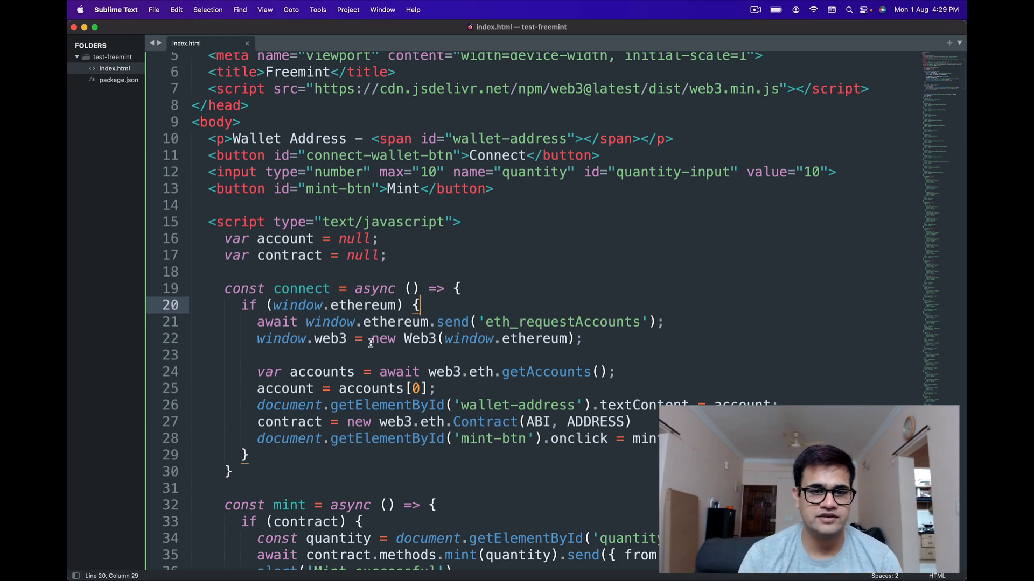
double_click(298, 305)
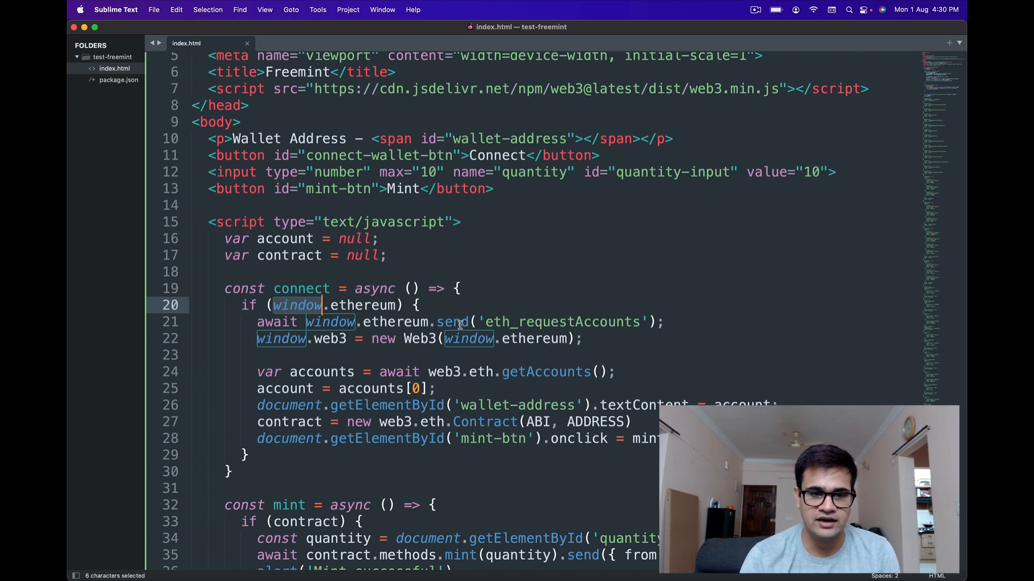
double_click(329, 338)
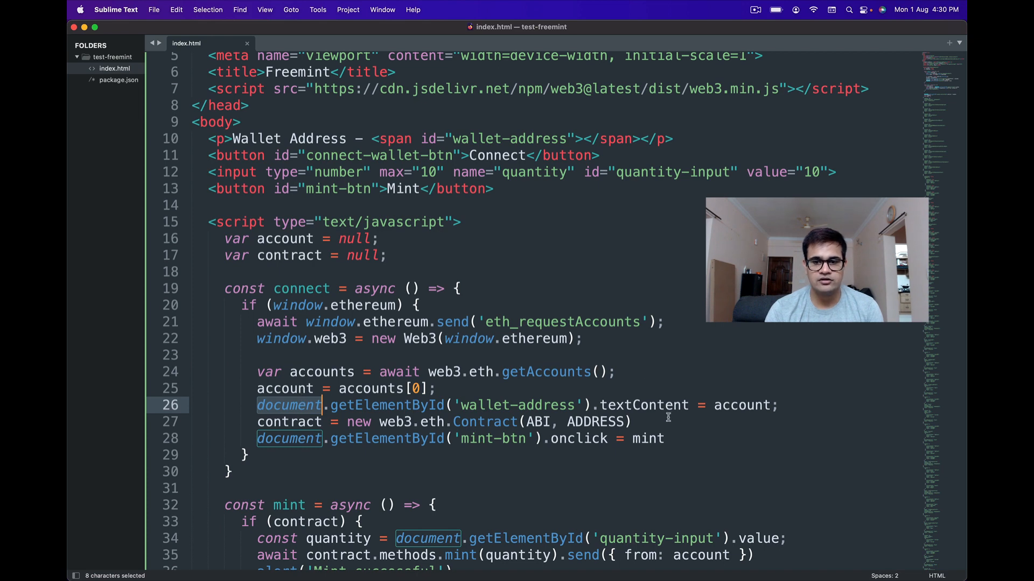
left_click(685, 405)
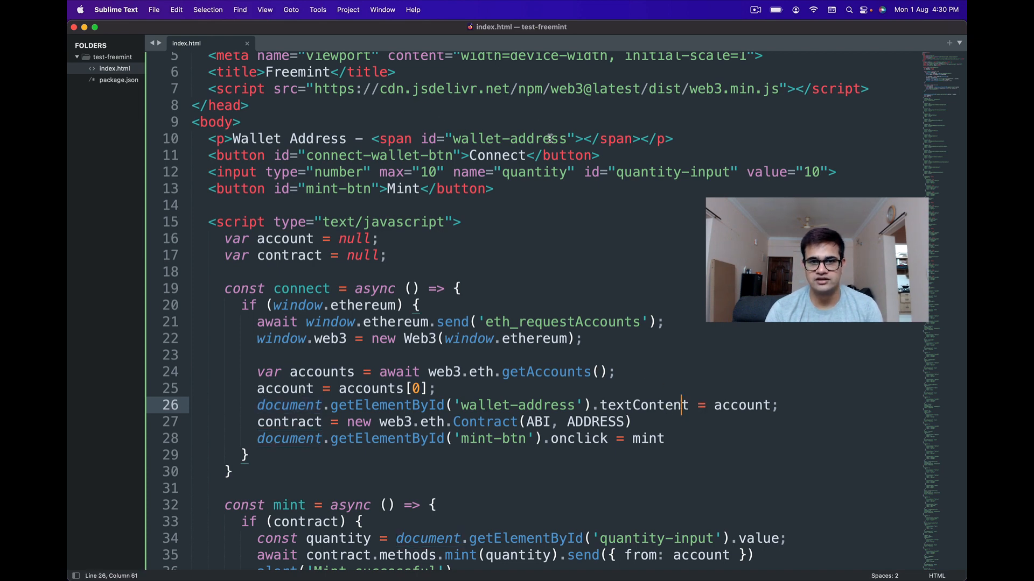
double_click(288, 422)
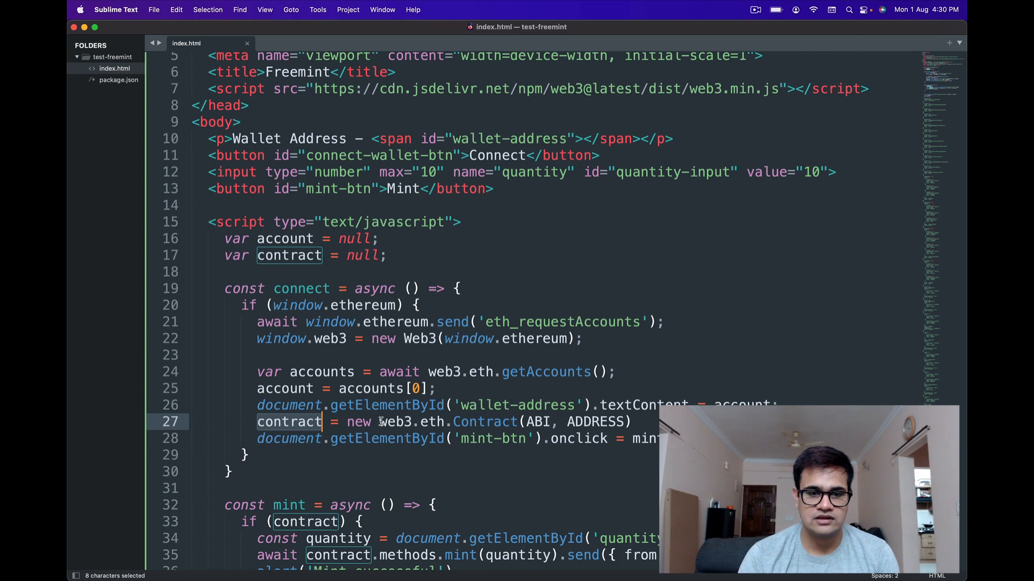
left_click(468, 422)
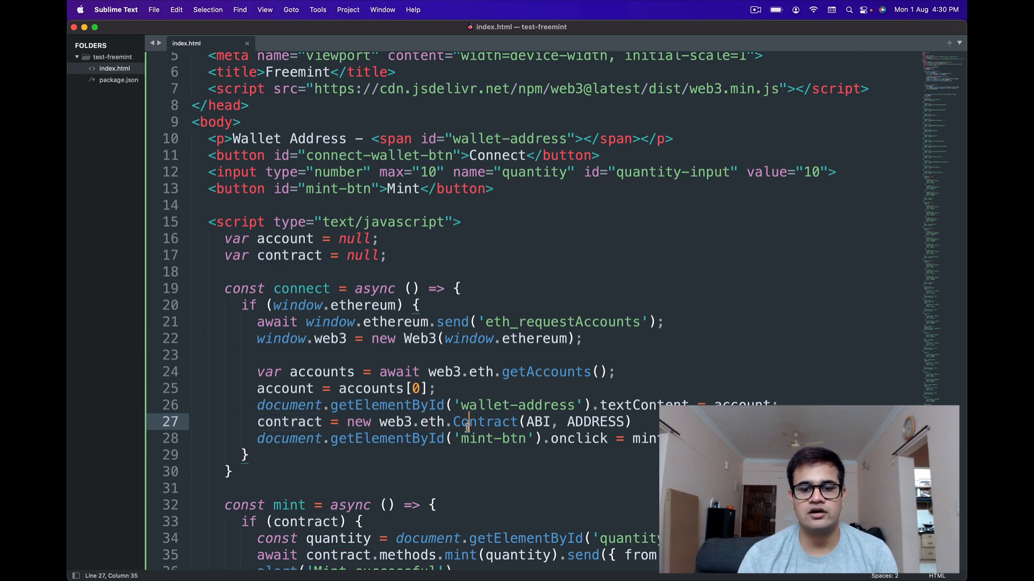
left_click(610, 422)
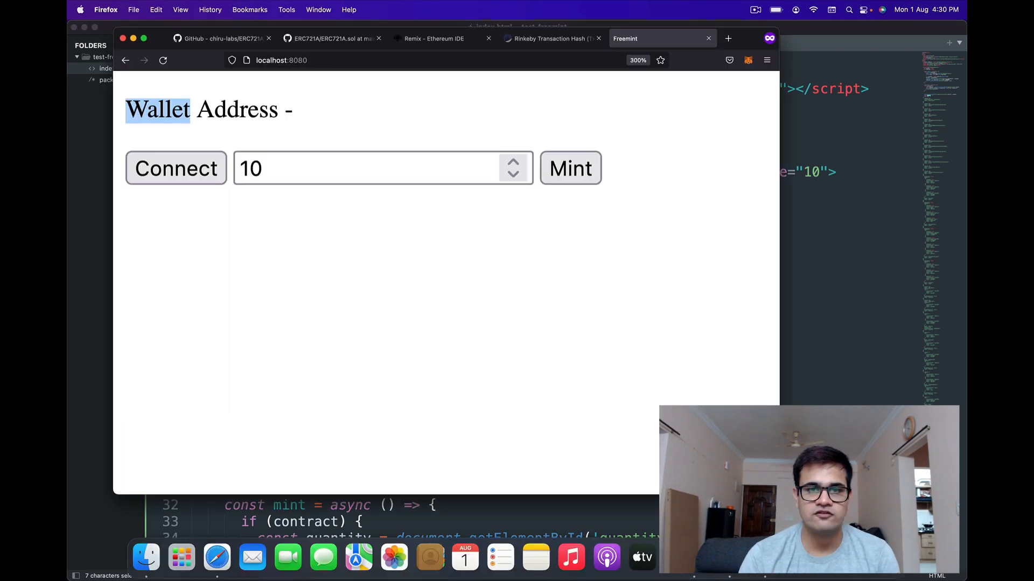
Step: Get the deployed contract address from the Etherscan transaction, then switch to the Remix tab
left_click(550, 38)
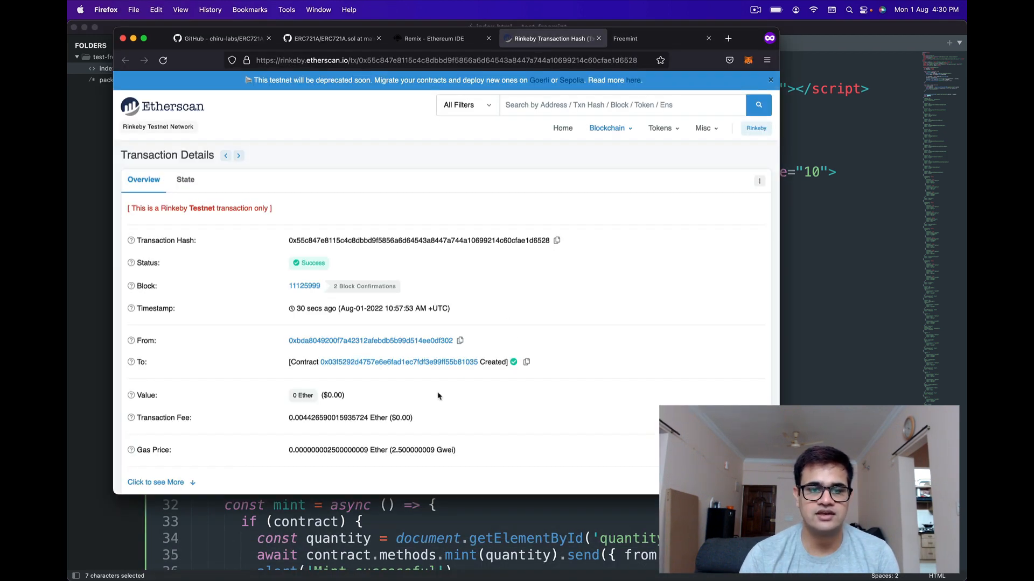
mouse_move(526, 361)
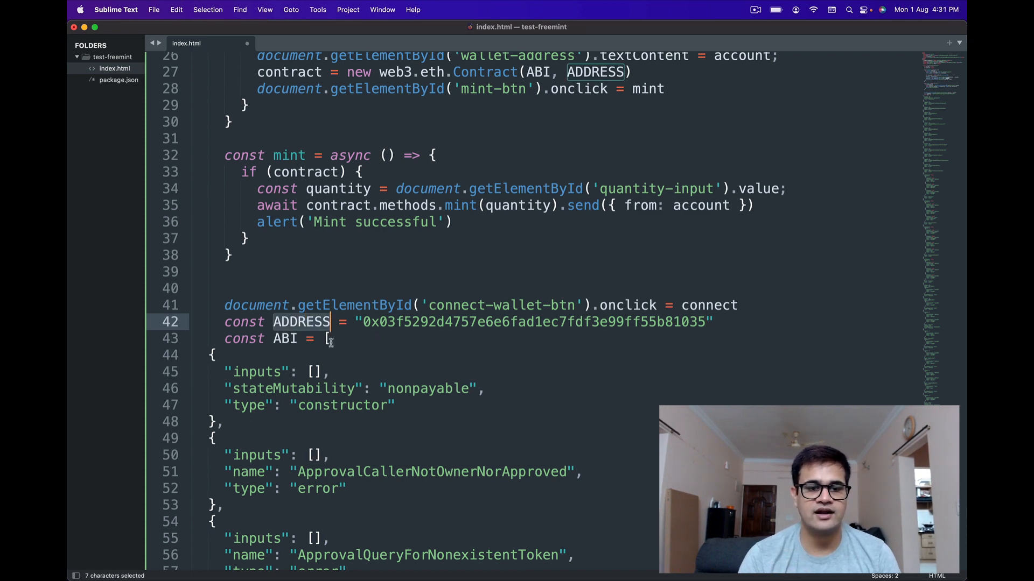
mouse_move(693, 578)
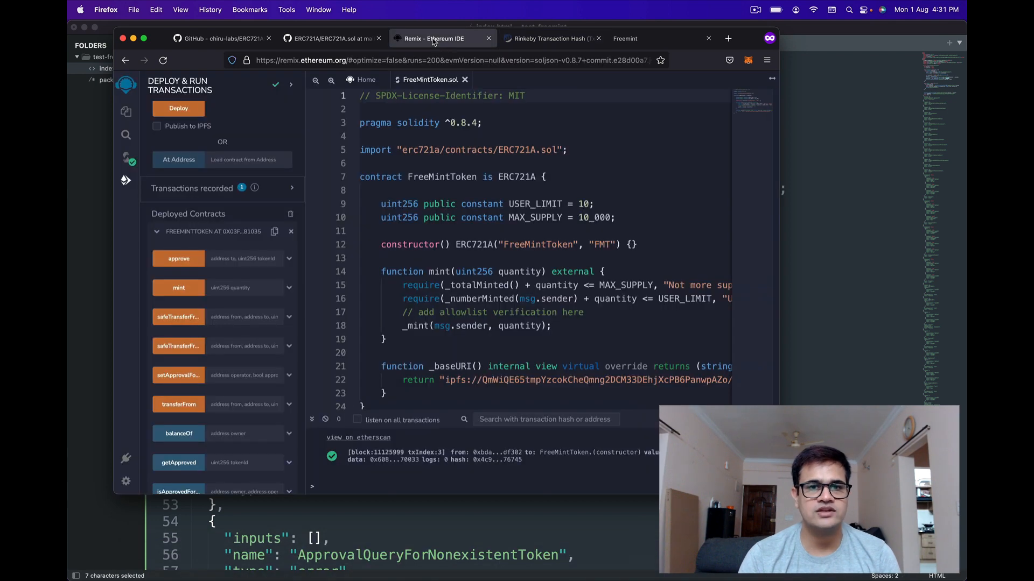
left_click(126, 157)
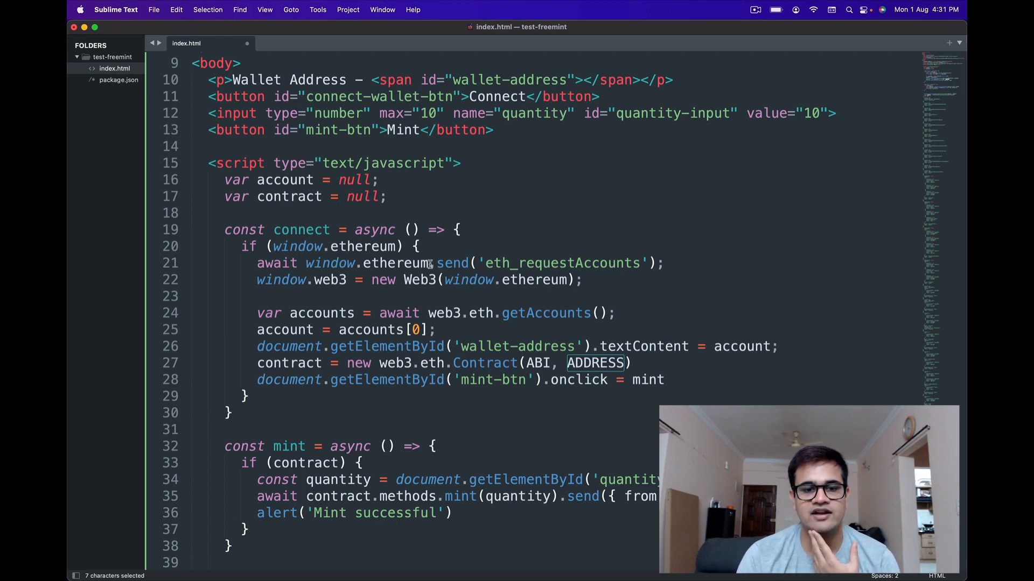
mouse_move(358, 496)
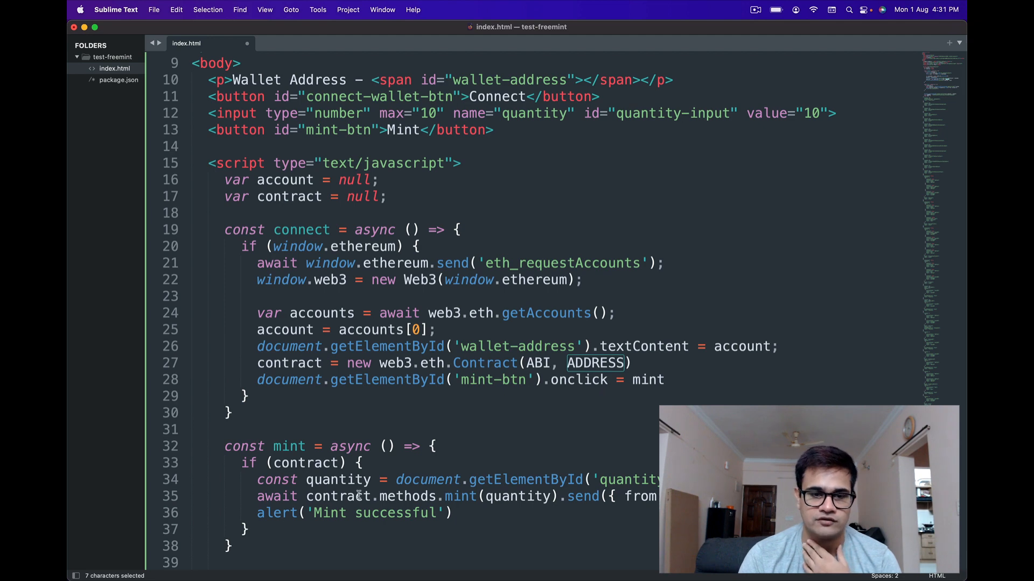
scroll("down", 3)
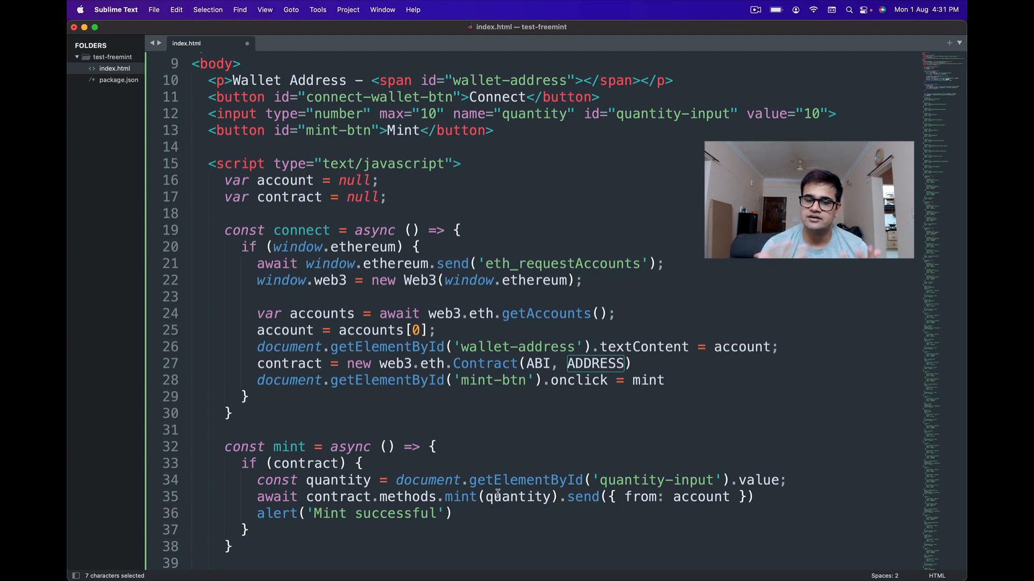
left_click(358, 497)
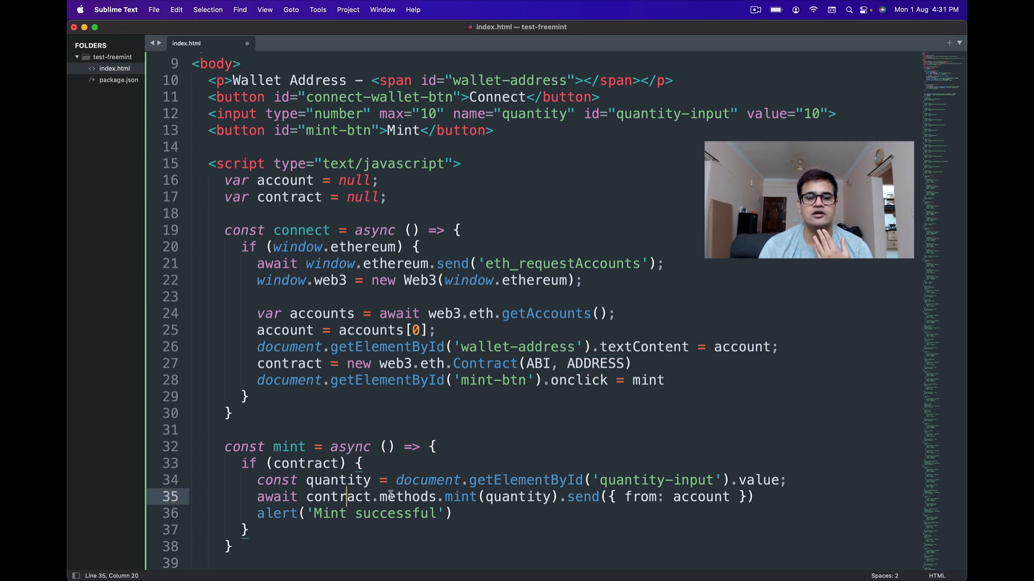
double_click(460, 497)
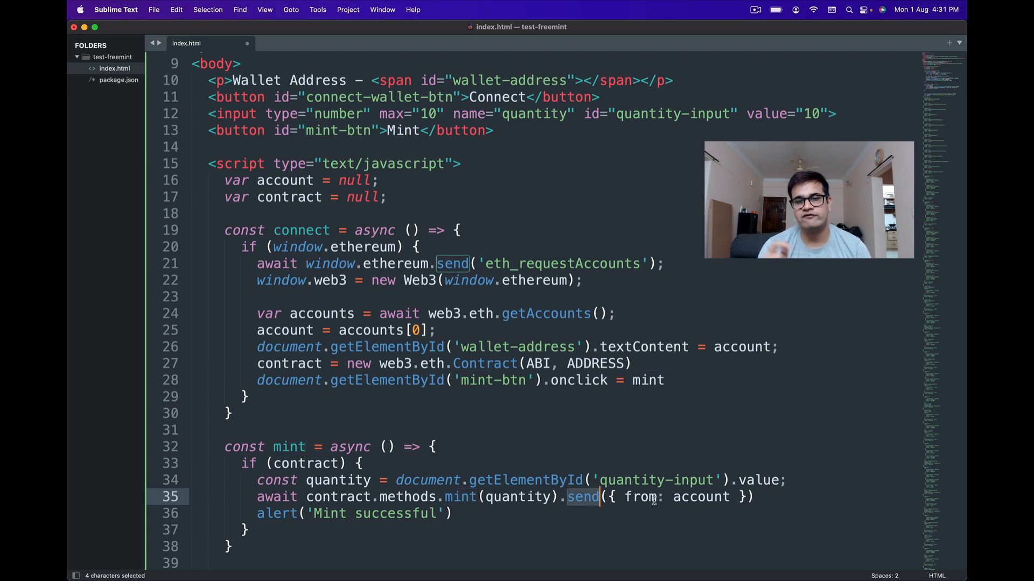
mouse_move(729, 557)
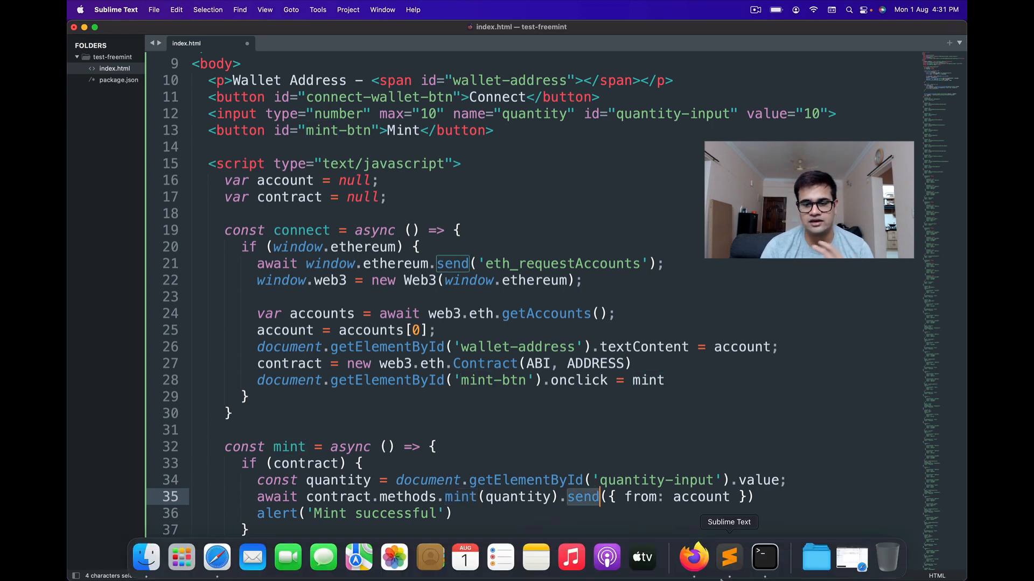
left_click(692, 557)
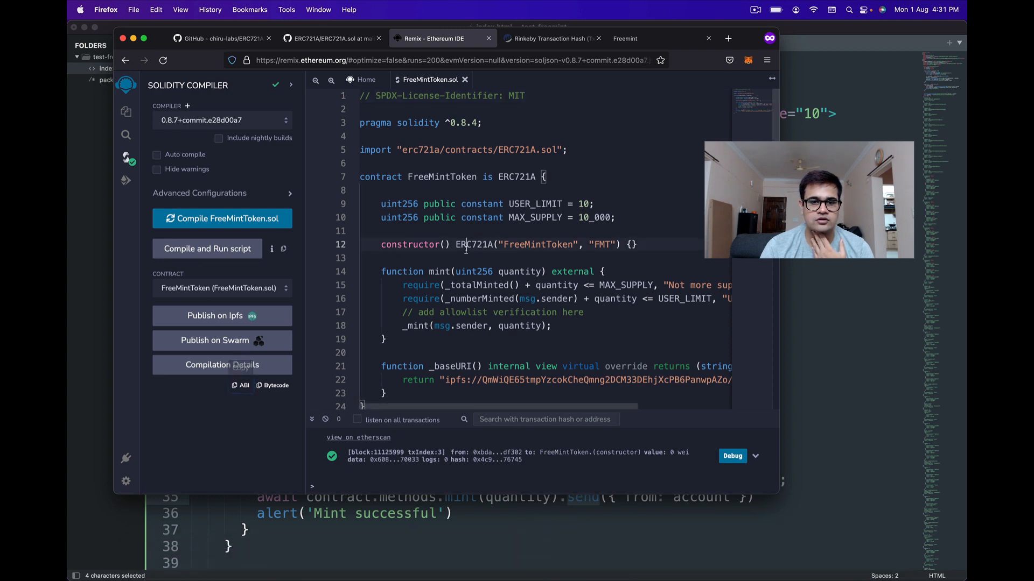
left_click(474, 244)
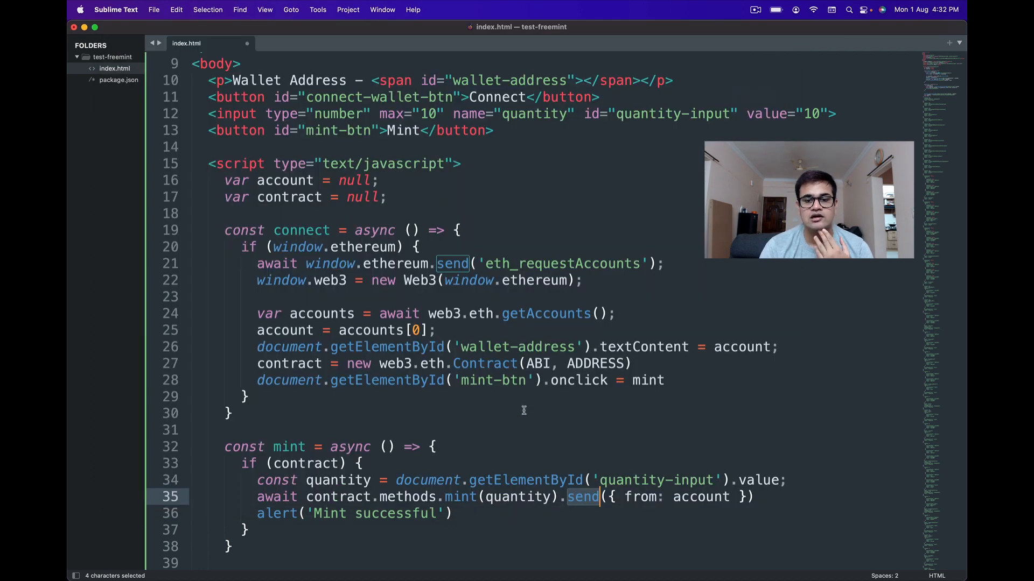
Step: Connect the MetaMask wallet account to the Freemint page
double_click(516, 498)
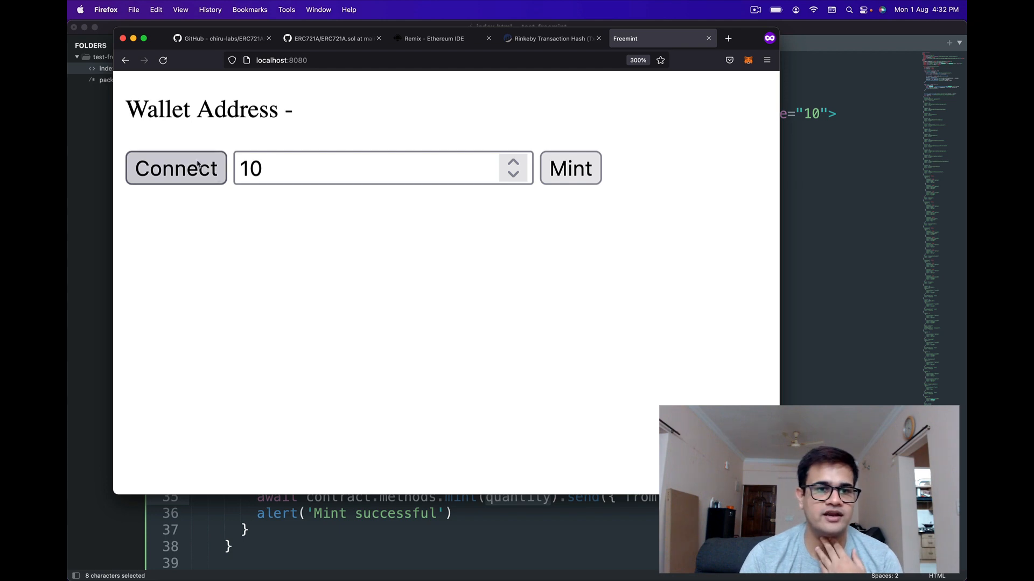
left_click(176, 168)
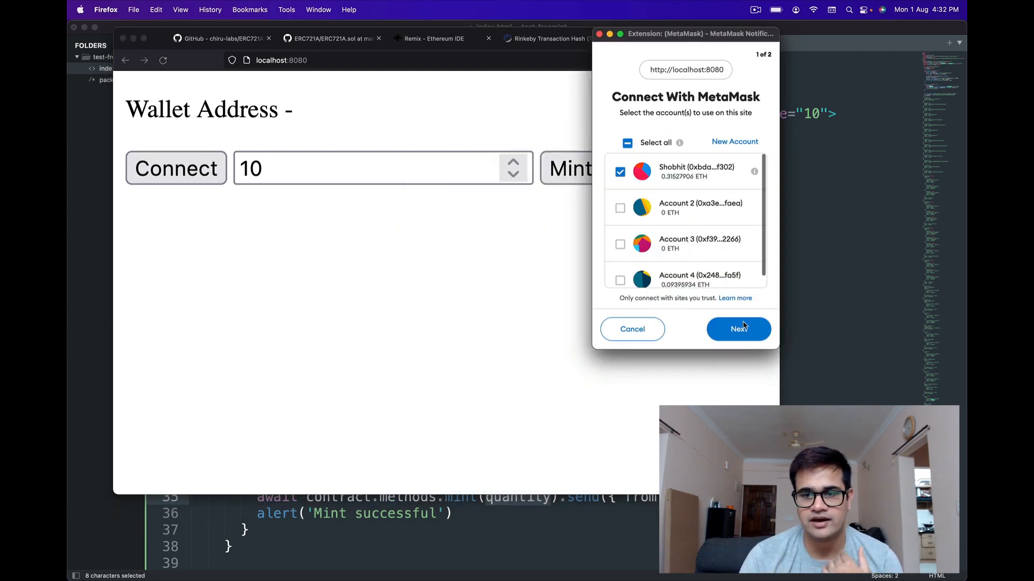
left_click(738, 329)
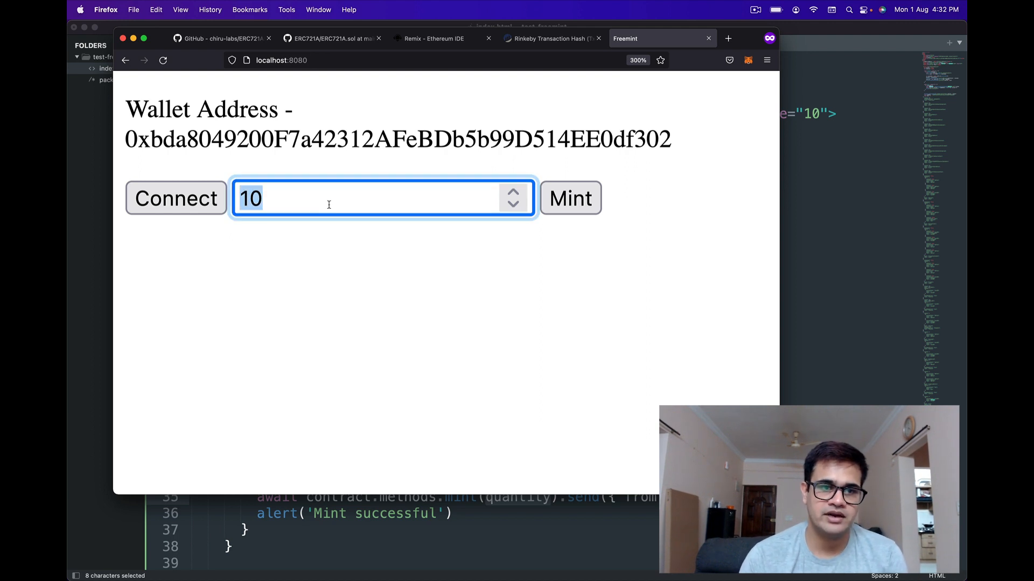
Step: Mint 1 token and confirm the transaction in the MetaMask popup
type("1")
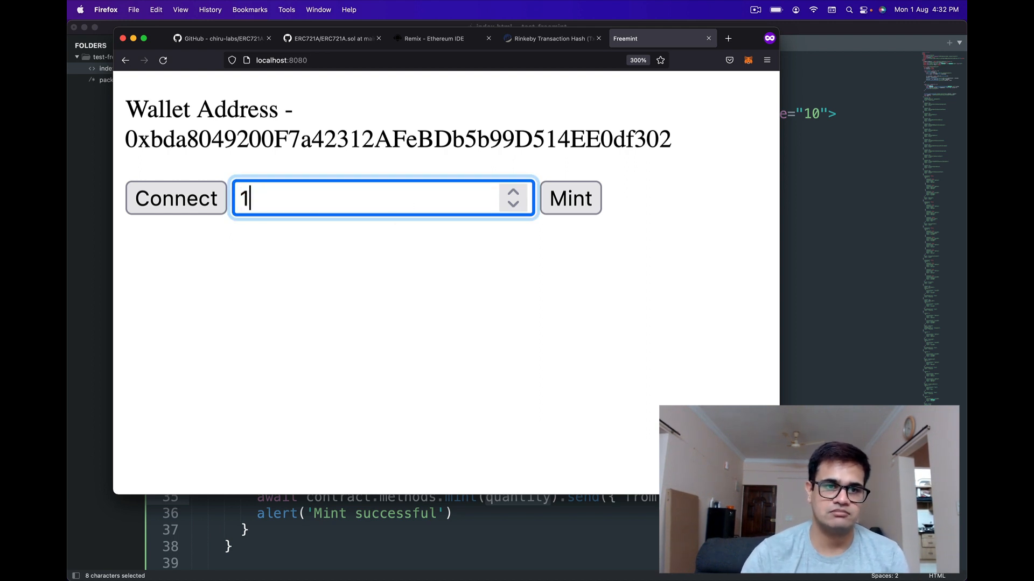
left_click(570, 199)
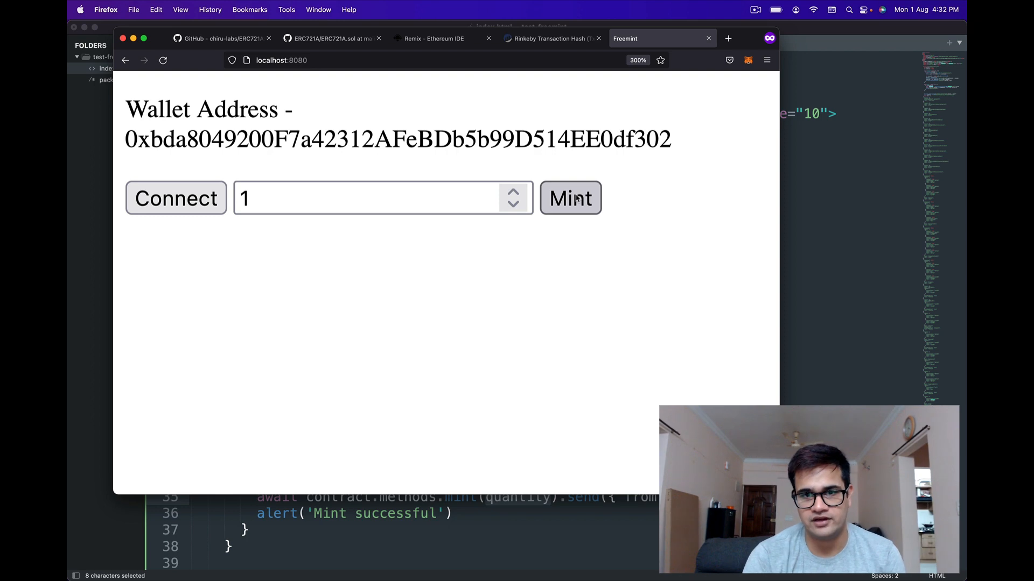
left_click(570, 198)
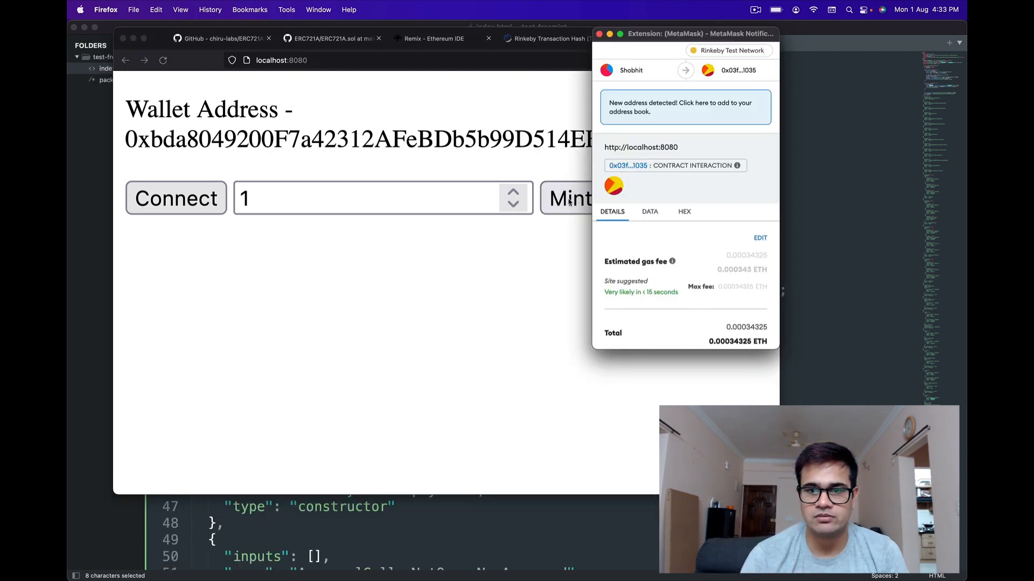
scroll("down", 3)
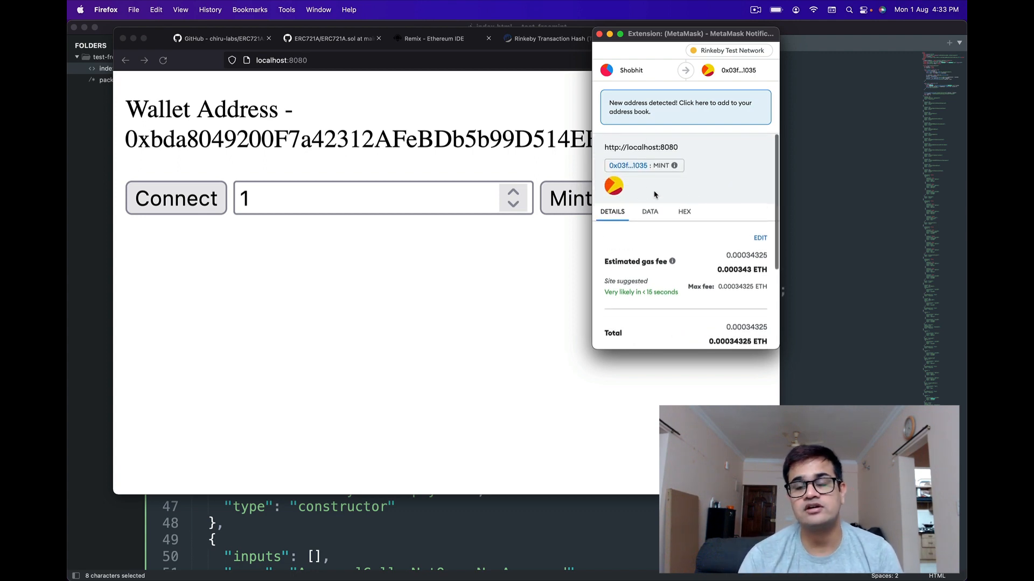
scroll("down", 3)
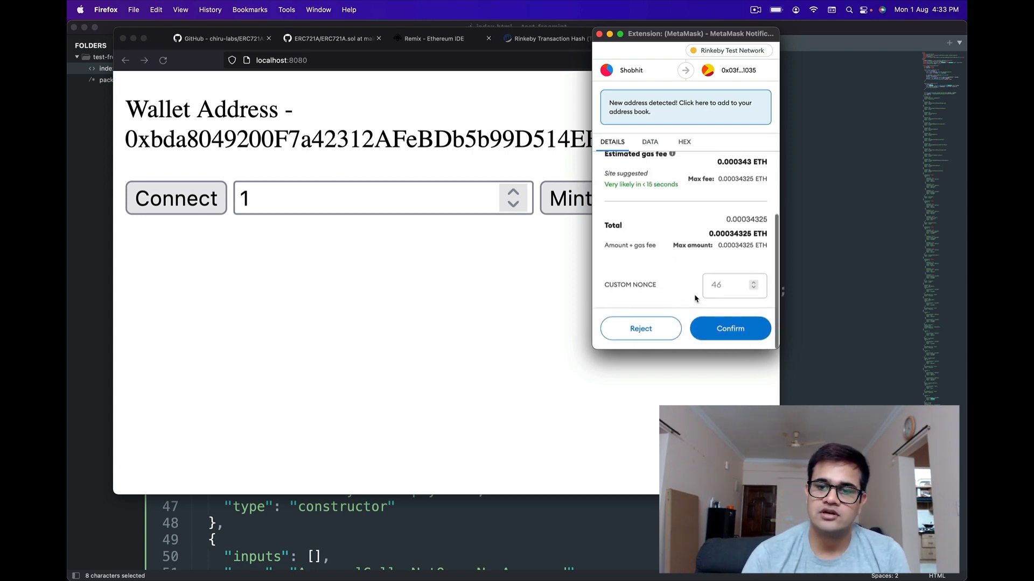
left_click(730, 328)
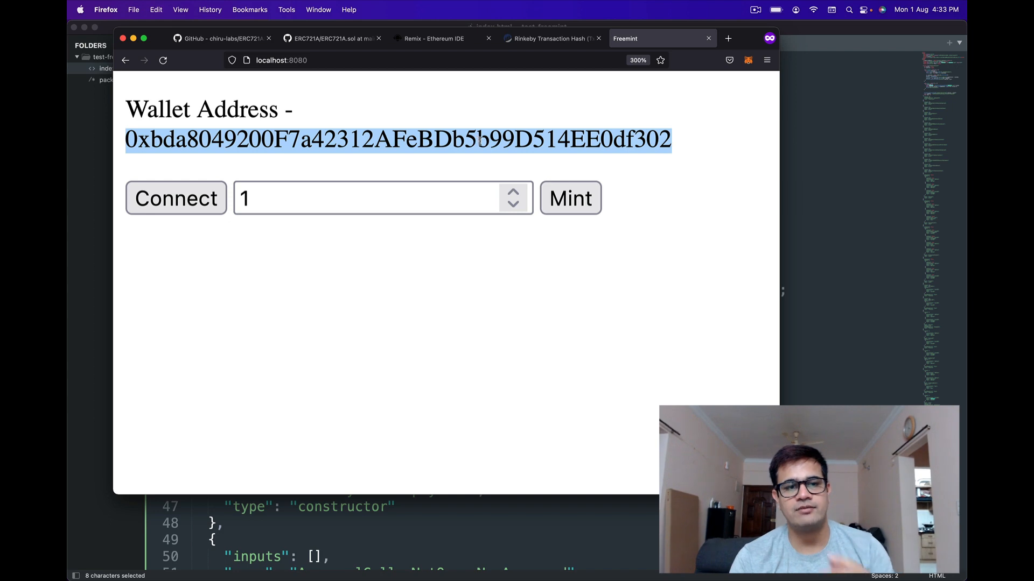
Step: Query balanceOf for the wallet in Remix, confirm it returns 1, and return to Freemint
left_click(437, 38)
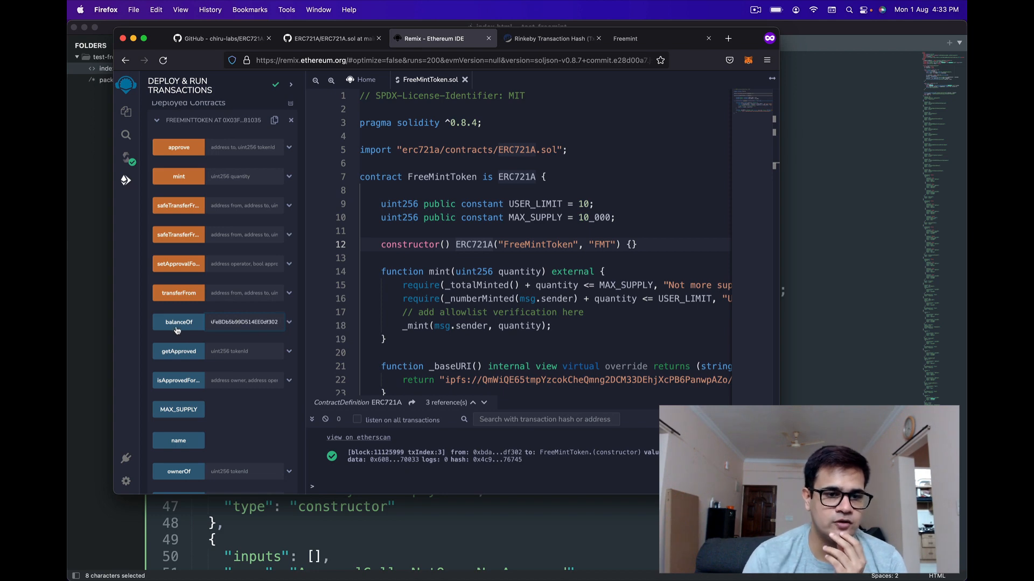
left_click(179, 322)
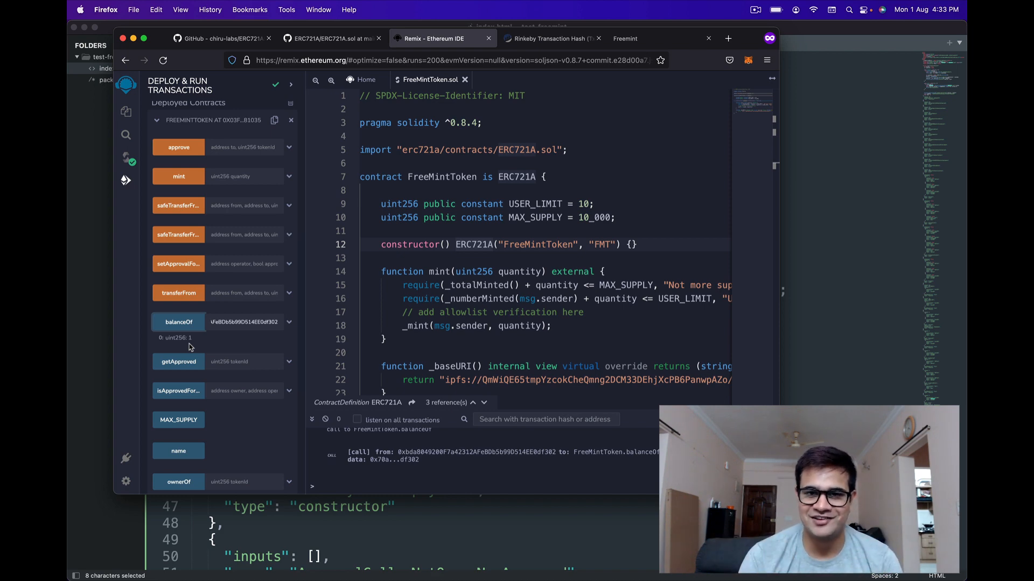
scroll("down", 3)
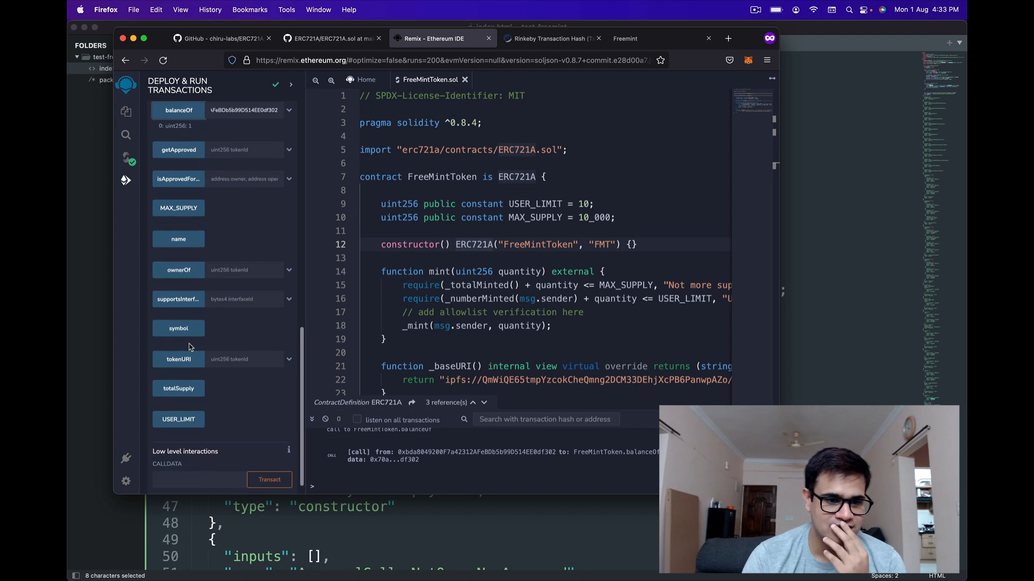
left_click(178, 388)
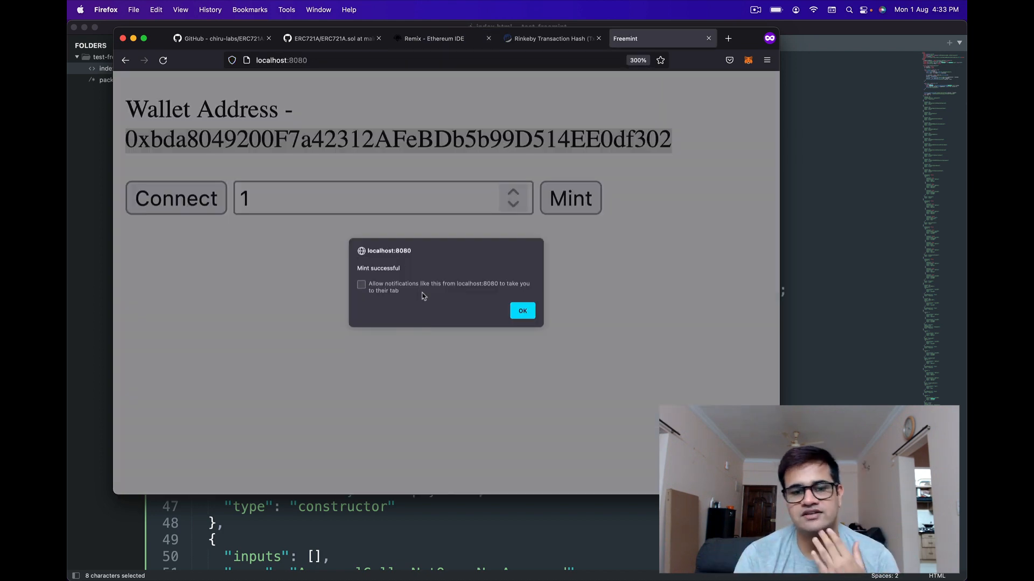
Step: Dismiss the success alert, try minting 10 tokens, and reject the gas-failing MetaMask request
left_click(522, 311)
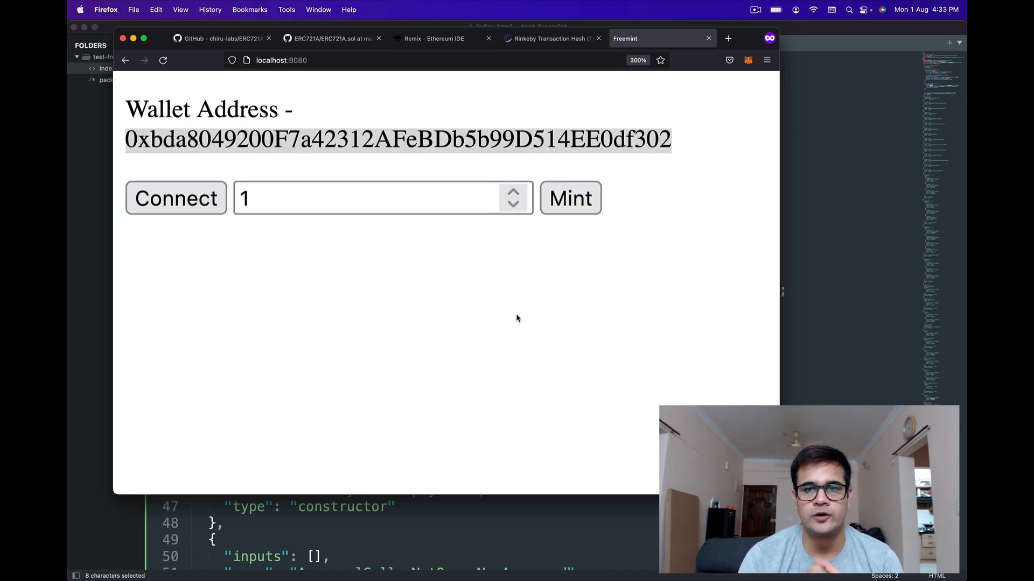
left_click(321, 192)
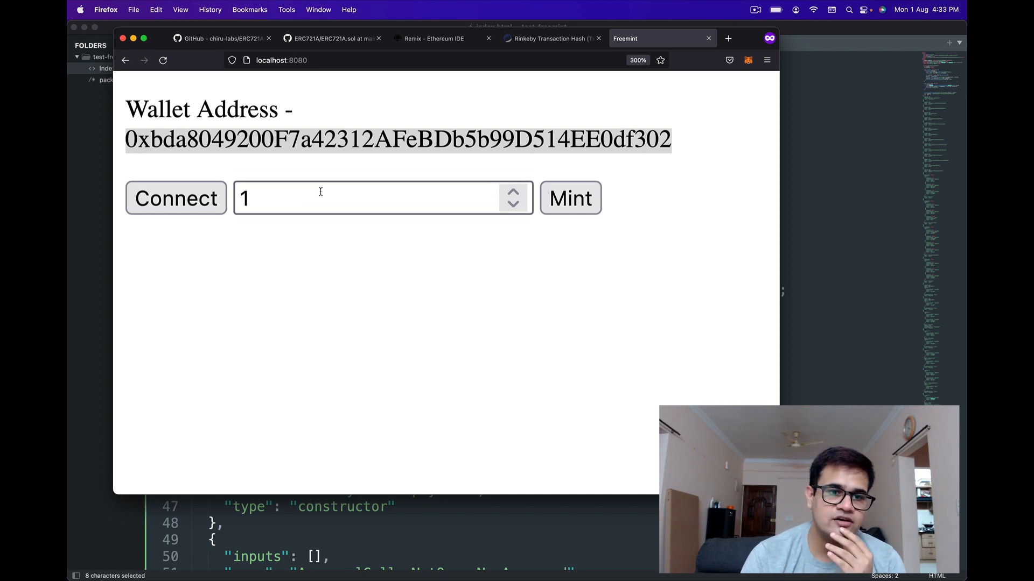
type("0")
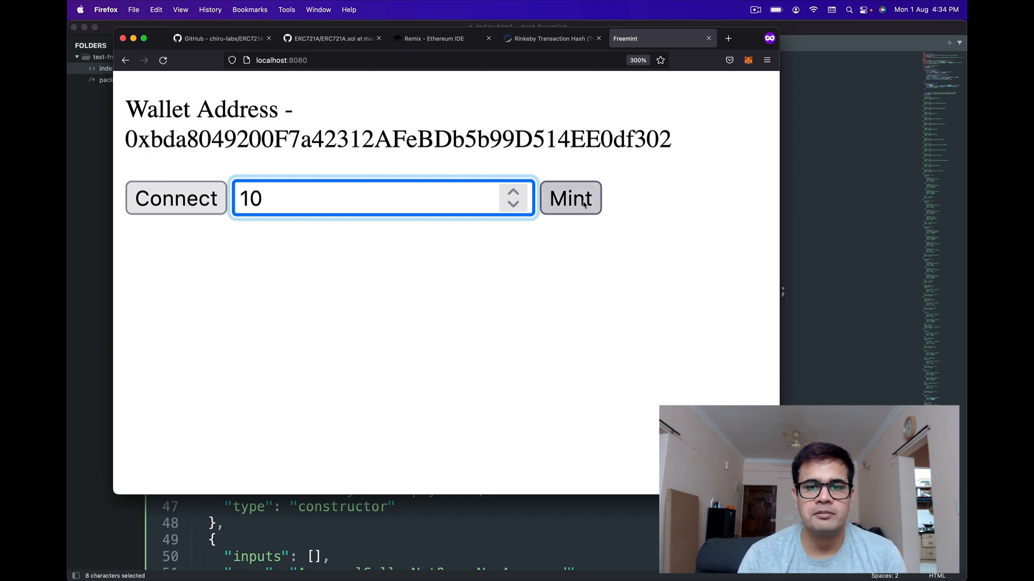
left_click(570, 198)
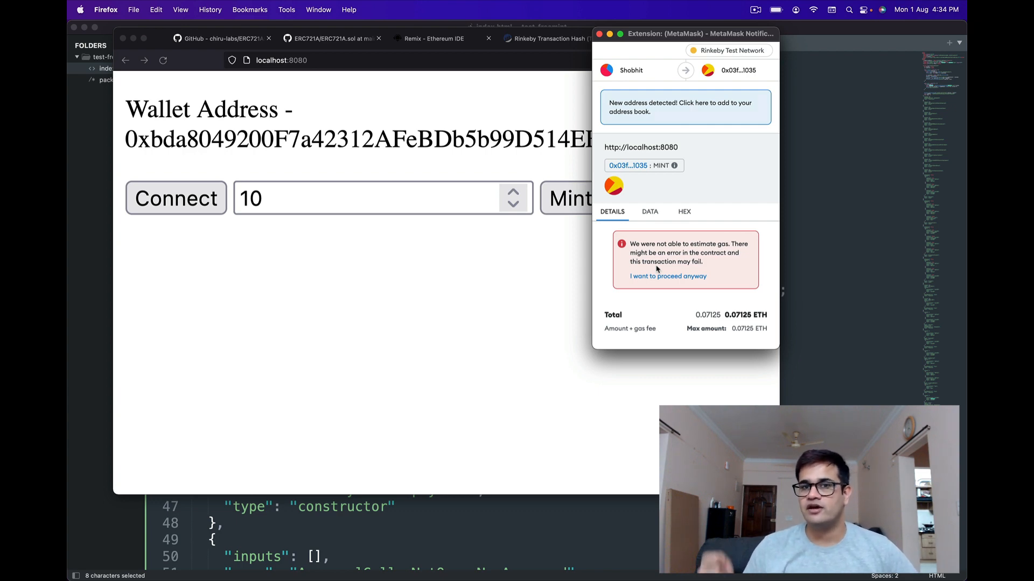
left_click(669, 276)
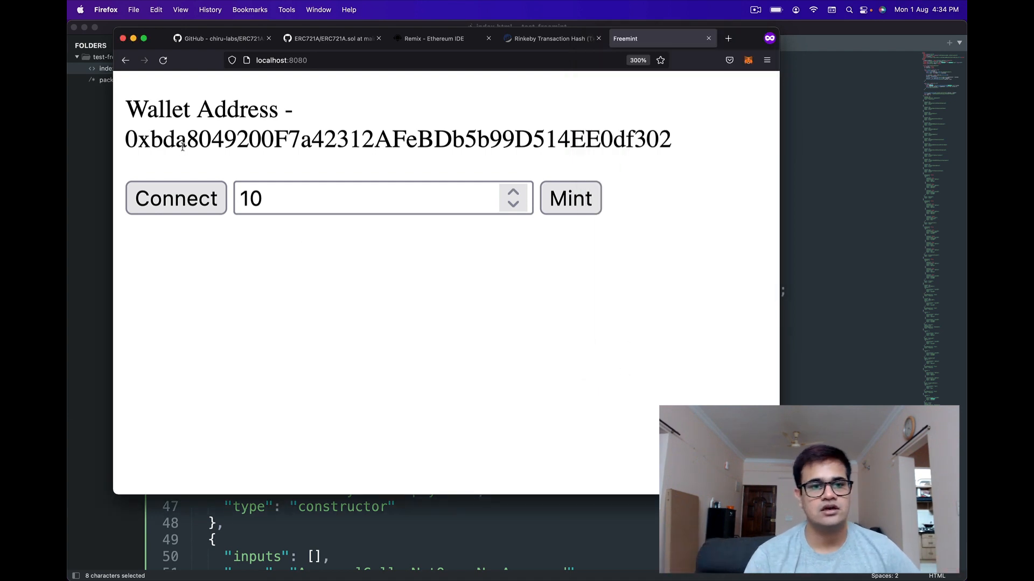
Step: Mint 9 tokens instead and confirm the transaction at the normal fee
left_click(513, 208)
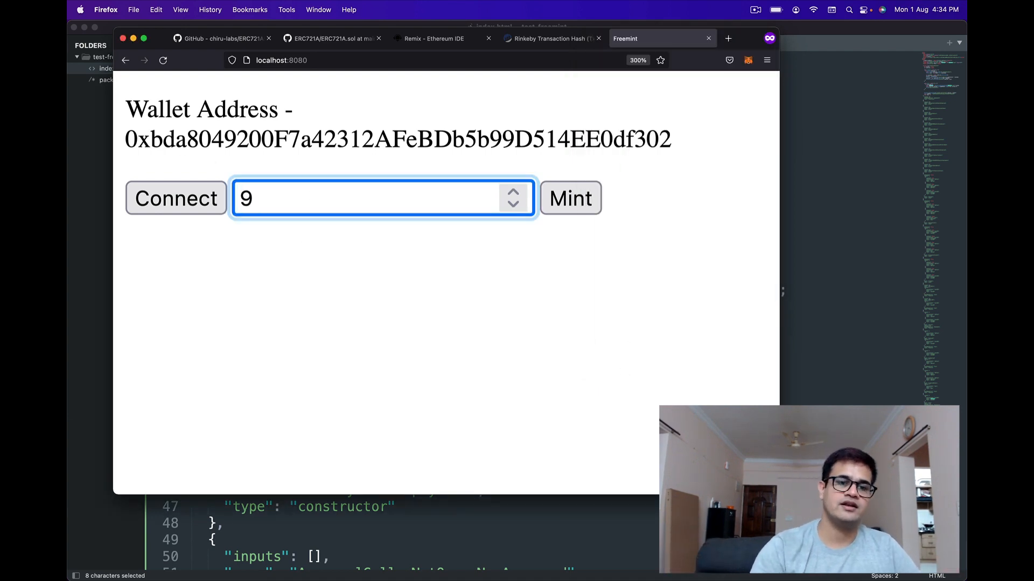
left_click(432, 273)
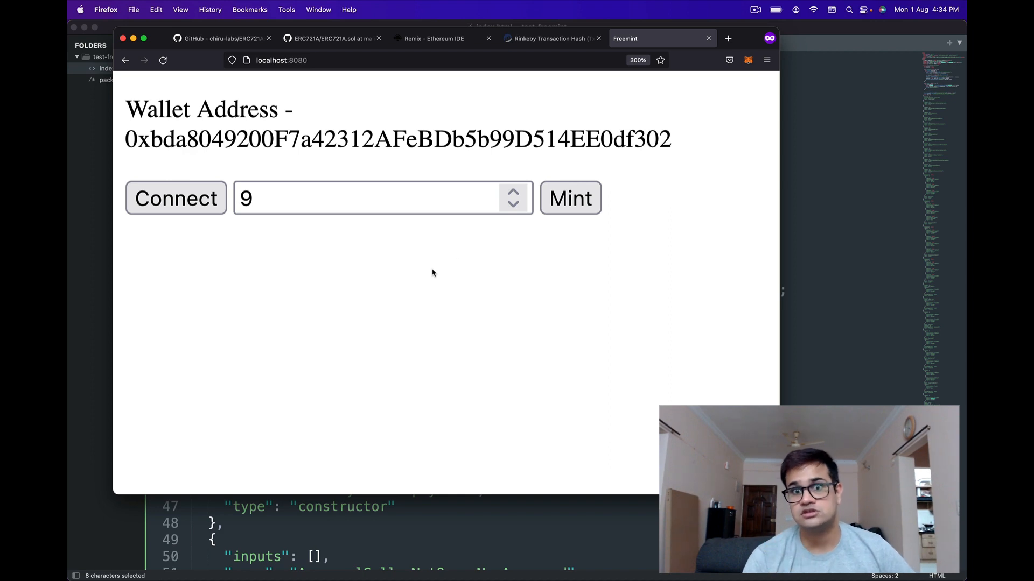
left_click(571, 198)
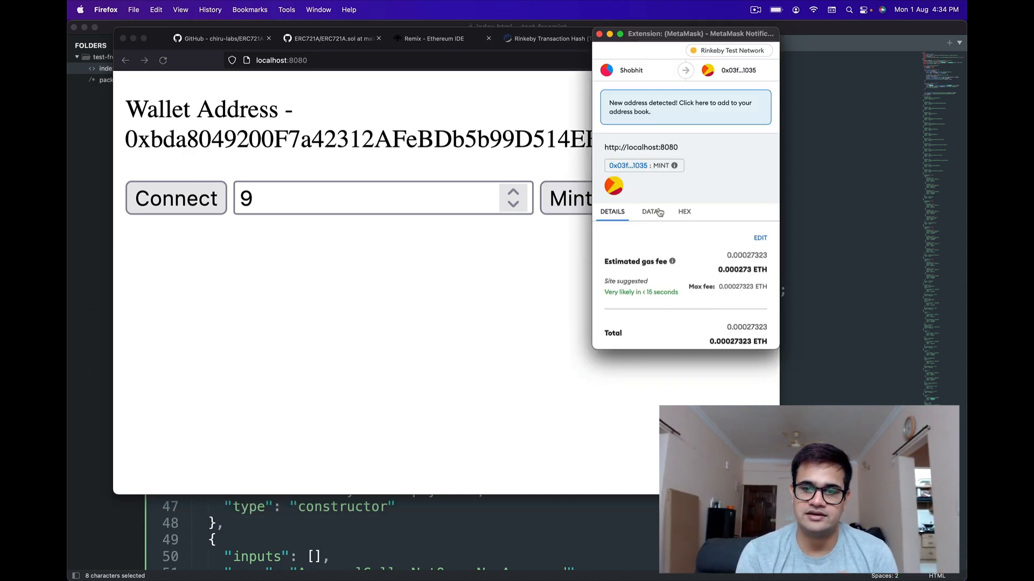
scroll("down", 3)
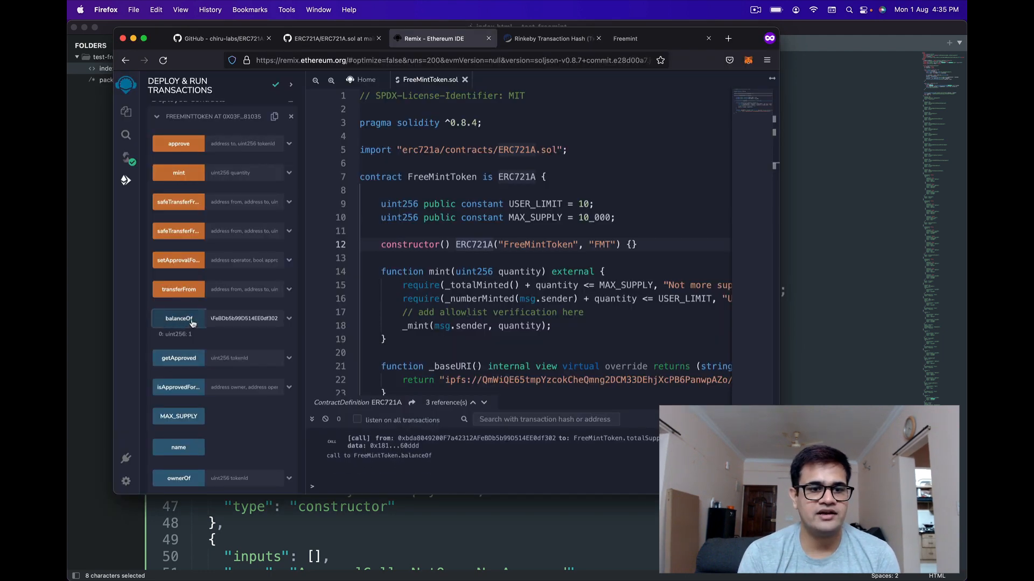
Step: Confirm FreeMintToken balanceOf and totalSupply both read 10, then return to the Freemint page
left_click(178, 318)
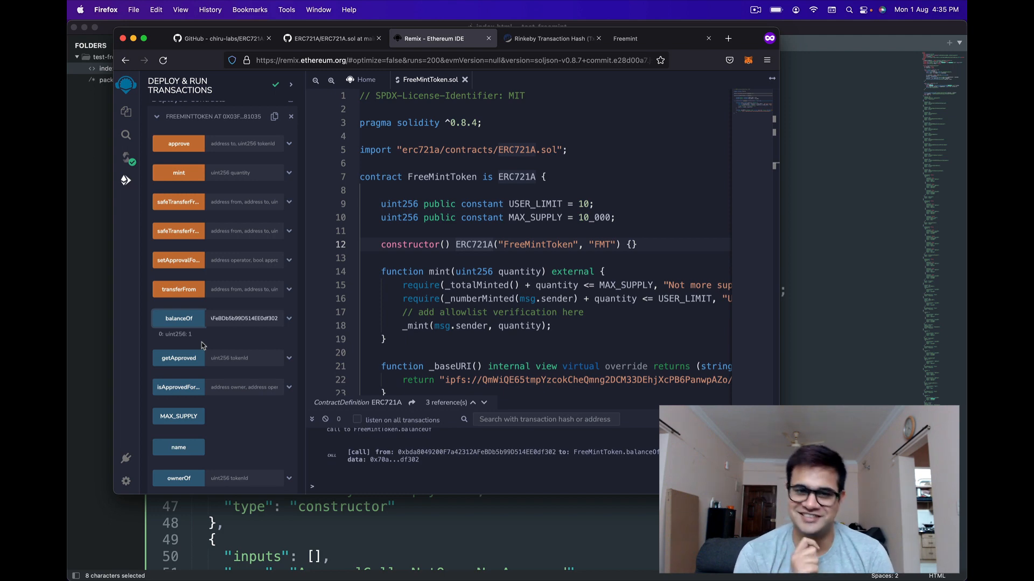
left_click(178, 318)
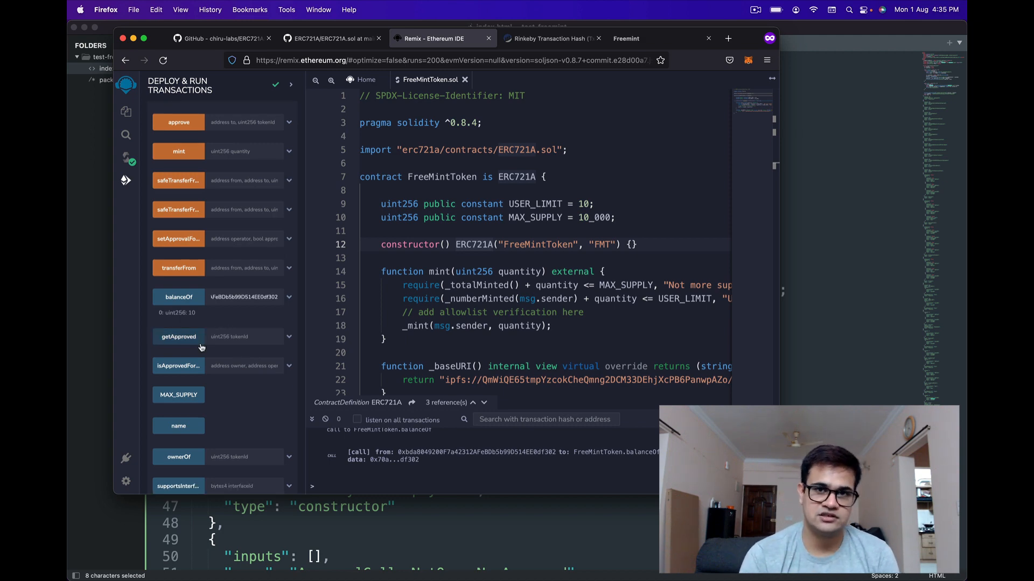
scroll("down", 3)
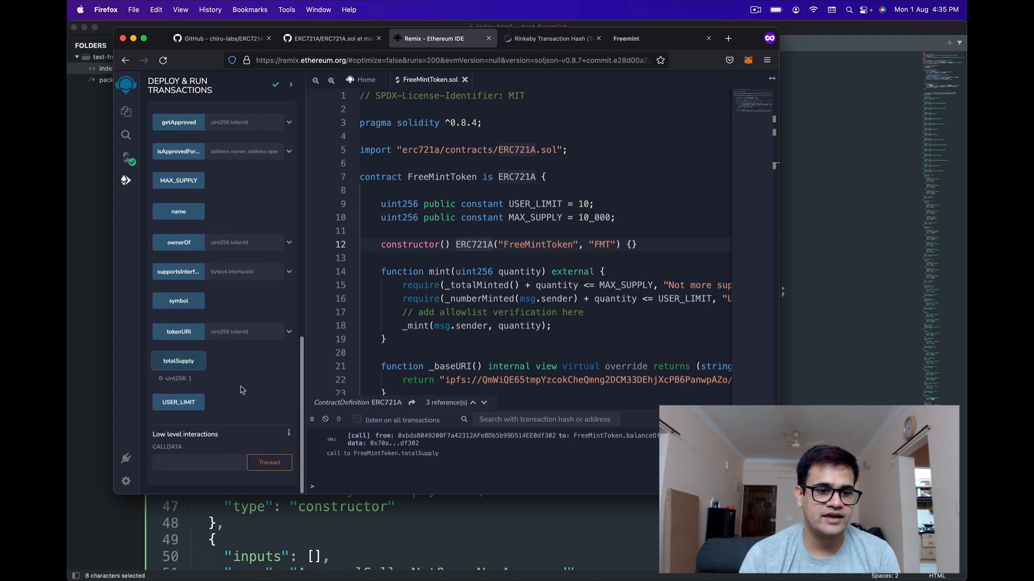
left_click(178, 361)
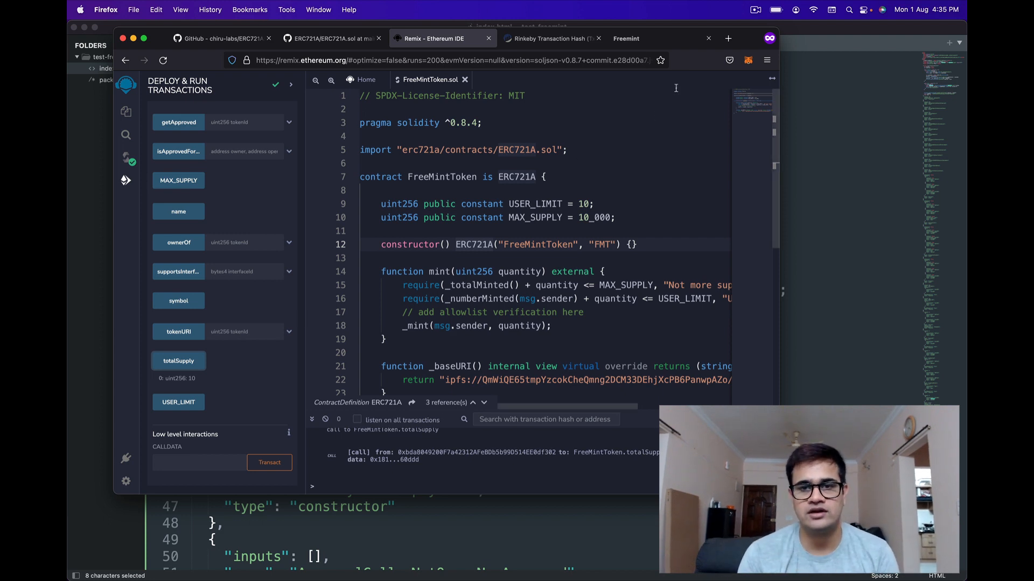
left_click(644, 38)
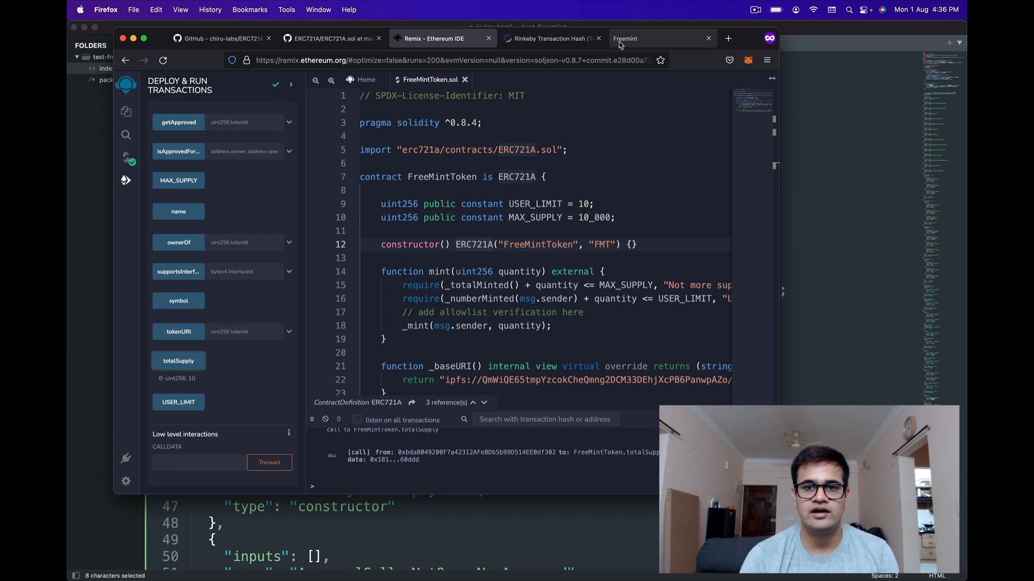
left_click(640, 38)
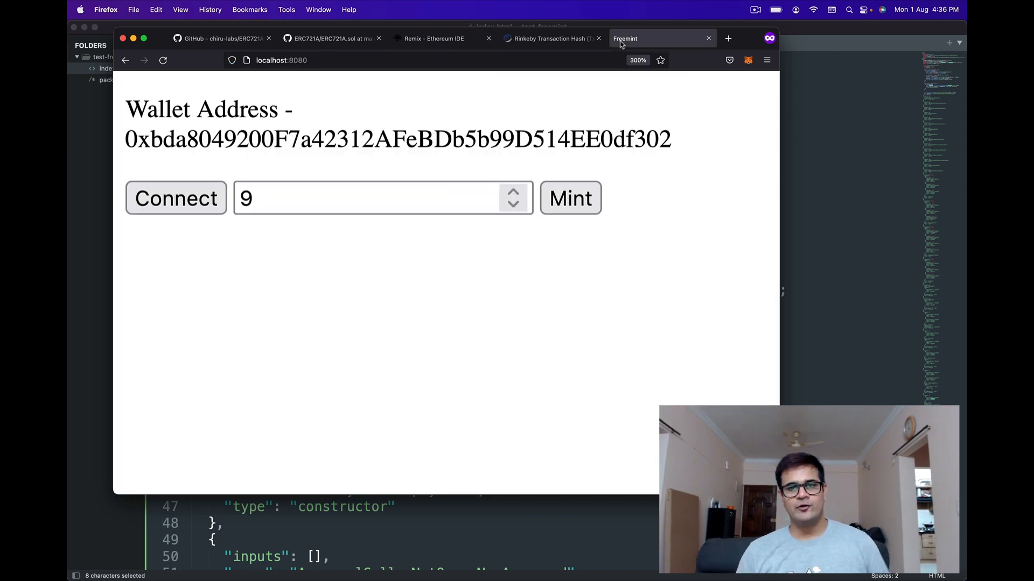